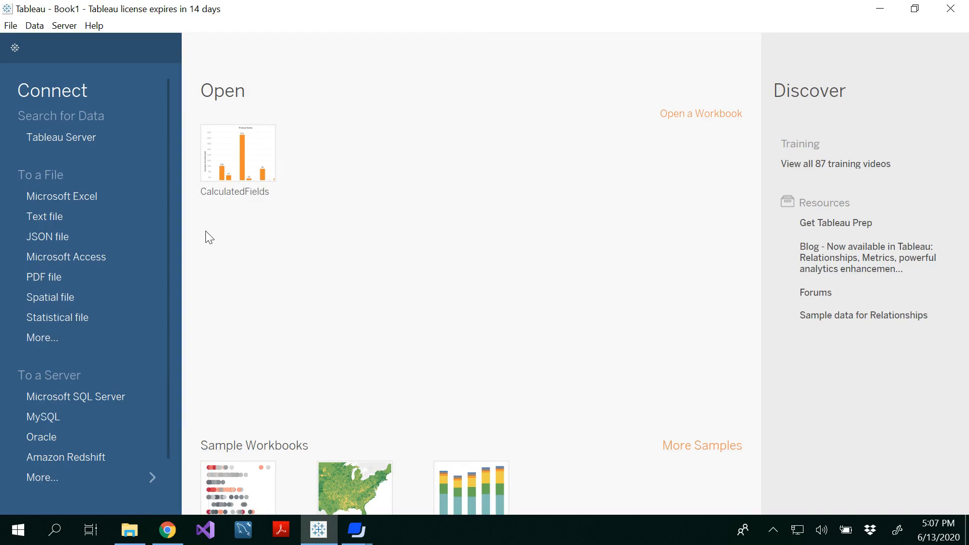
{"action": "mouse_move", "coordinate": [70, 199]}
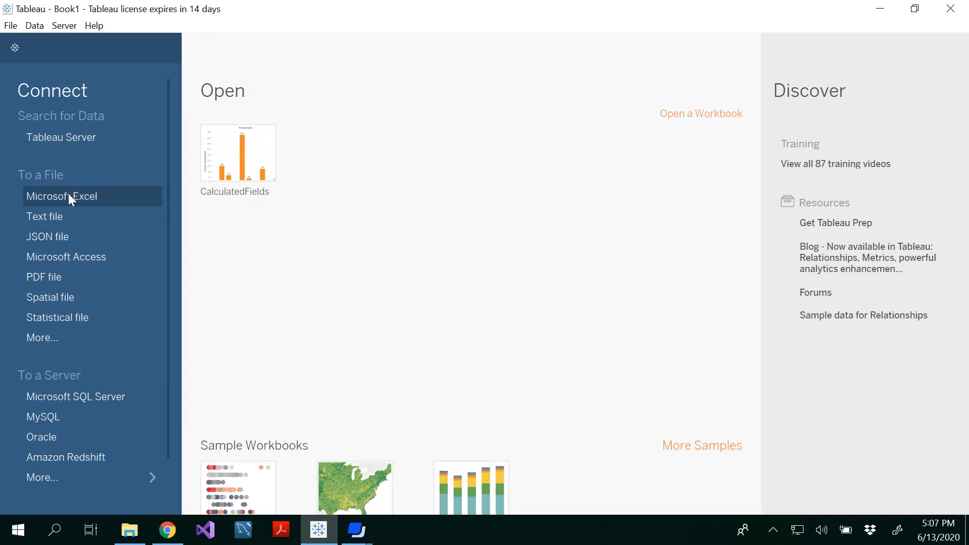
{"action": "mouse_move", "coordinate": [75, 200]}
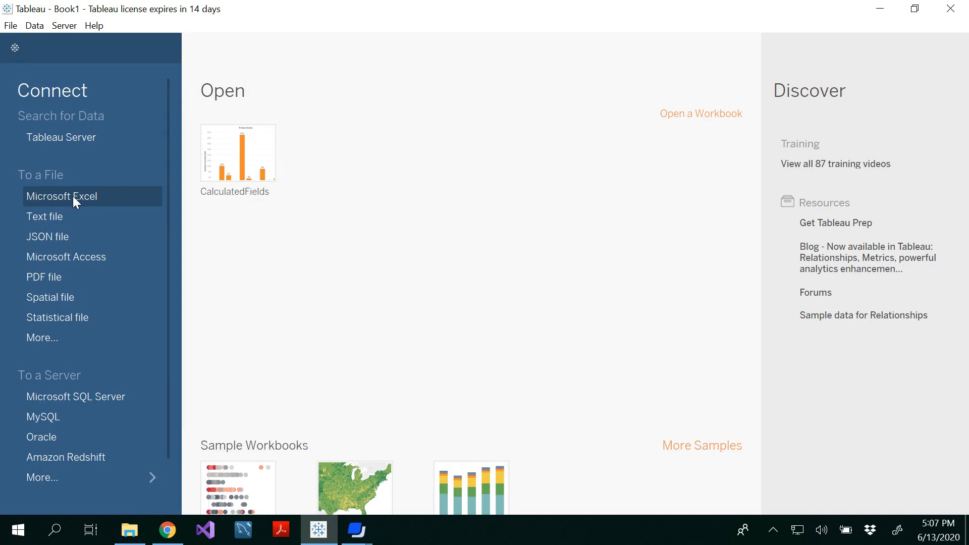
Step: Connect to the GeneratingMapsTableau.xlsx Excel workbook as the data source
{"action": "left_click", "coordinate": [62, 196]}
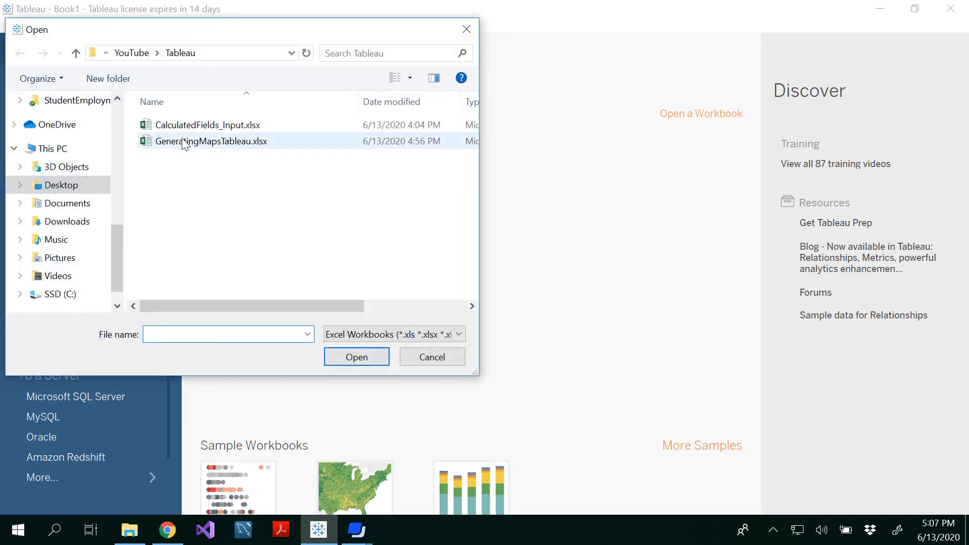
{"action": "left_click", "coordinate": [210, 141]}
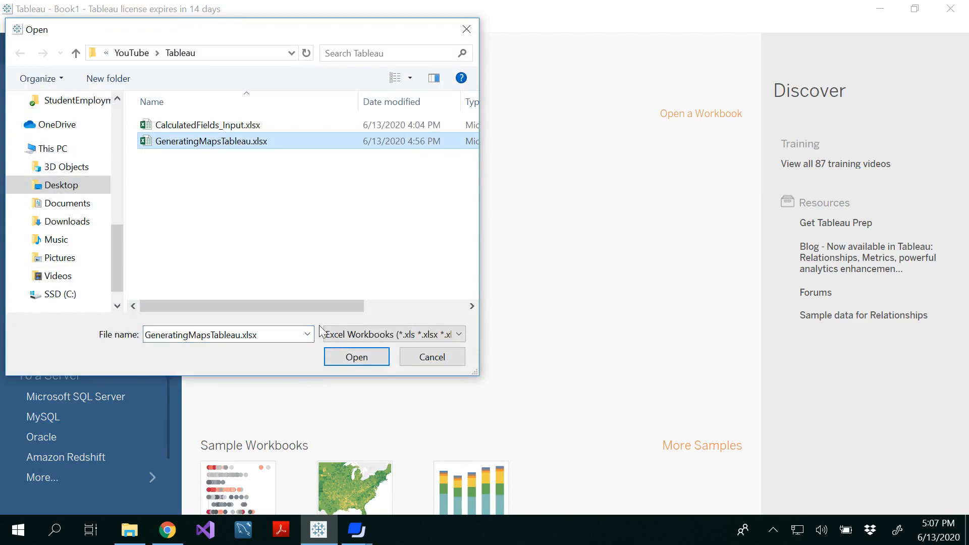
{"action": "left_click", "coordinate": [356, 357]}
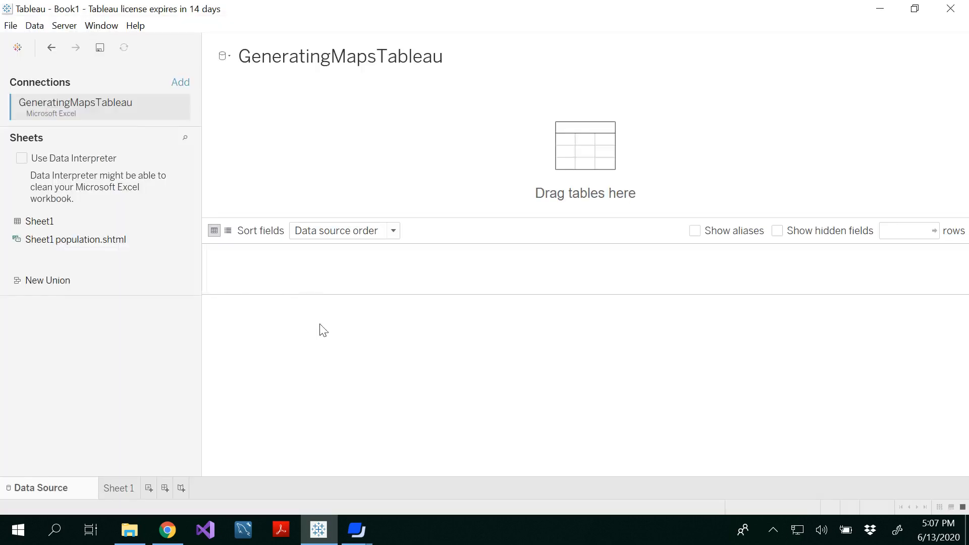
{"action": "mouse_move", "coordinate": [255, 323]}
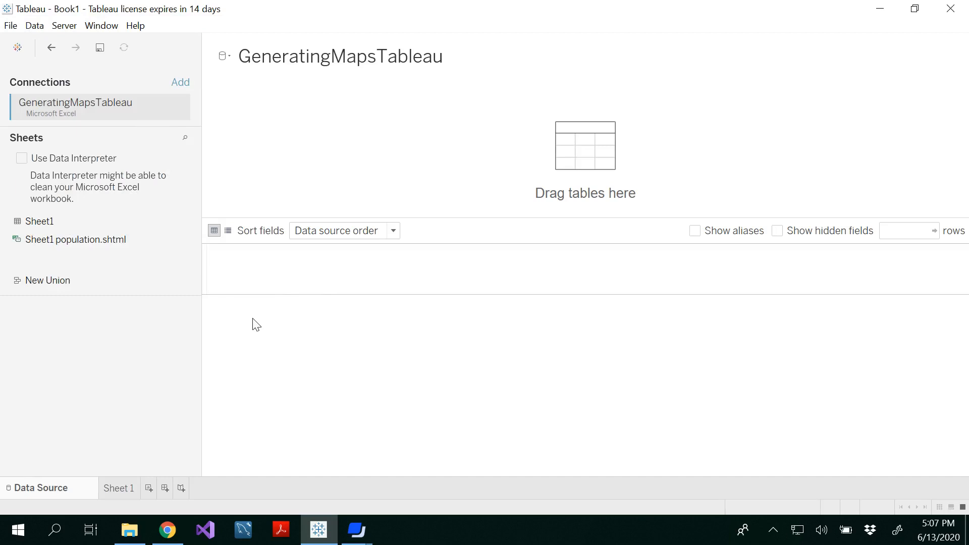
{"action": "mouse_move", "coordinate": [53, 227]}
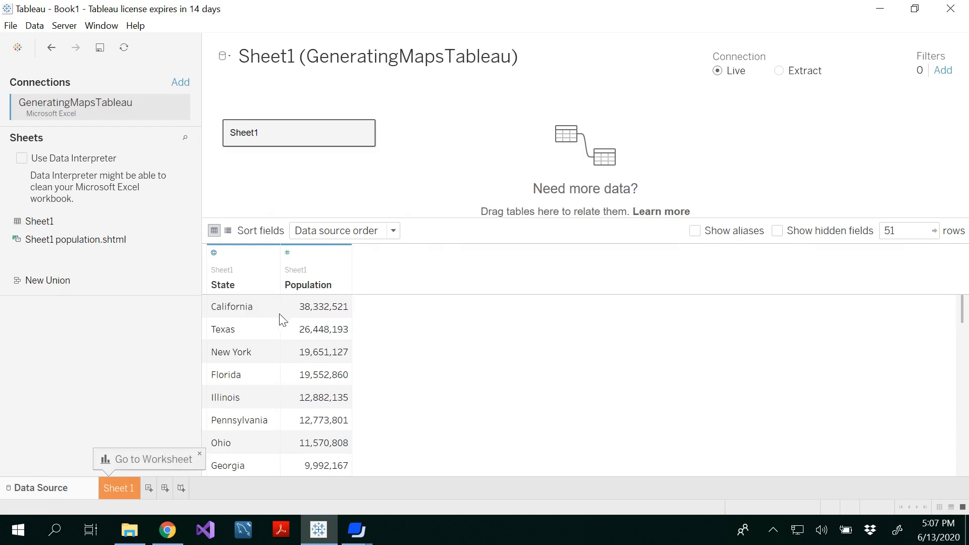
Step: Scroll through the Sheet1 State and Population preview, then go to the Sheet 1 worksheet
{"action": "scroll", "scroll_direction": "down", "scroll_amount": 3}
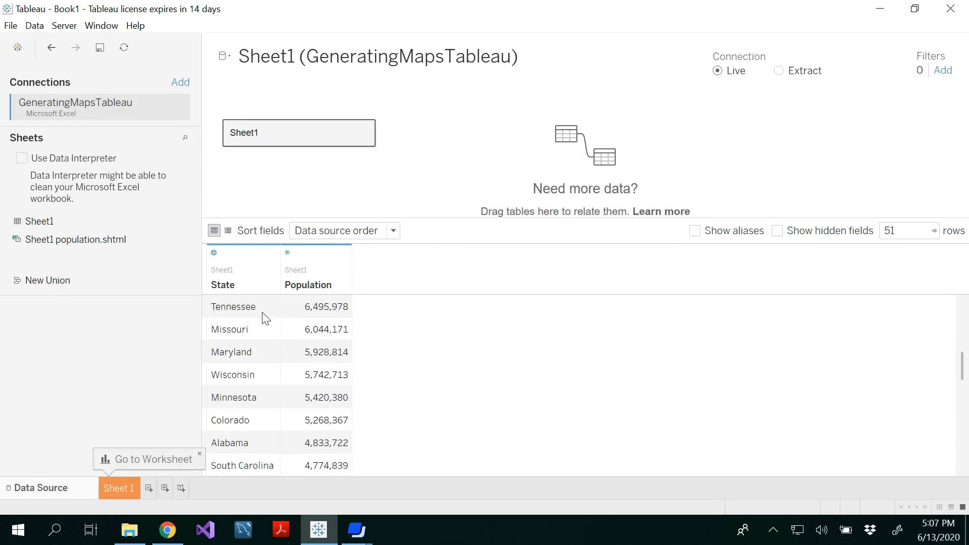
{"action": "scroll", "scroll_direction": "down", "scroll_amount": 3}
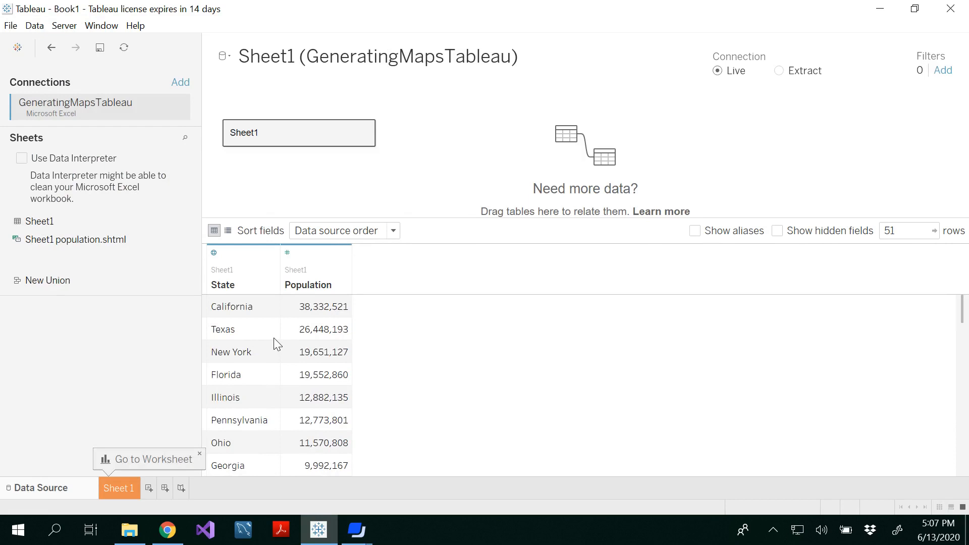
{"action": "scroll", "scroll_direction": "down", "scroll_amount": 3}
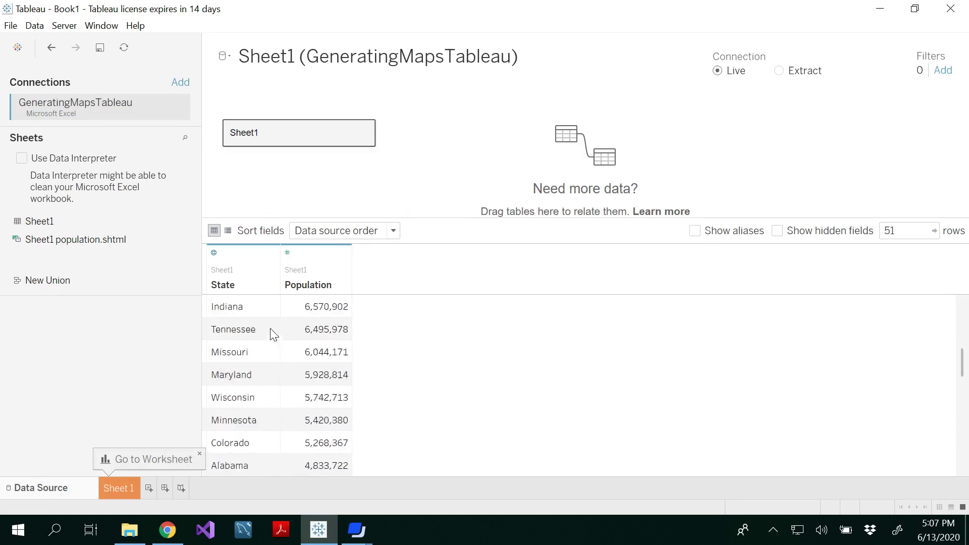
{"action": "left_click", "coordinate": [119, 488]}
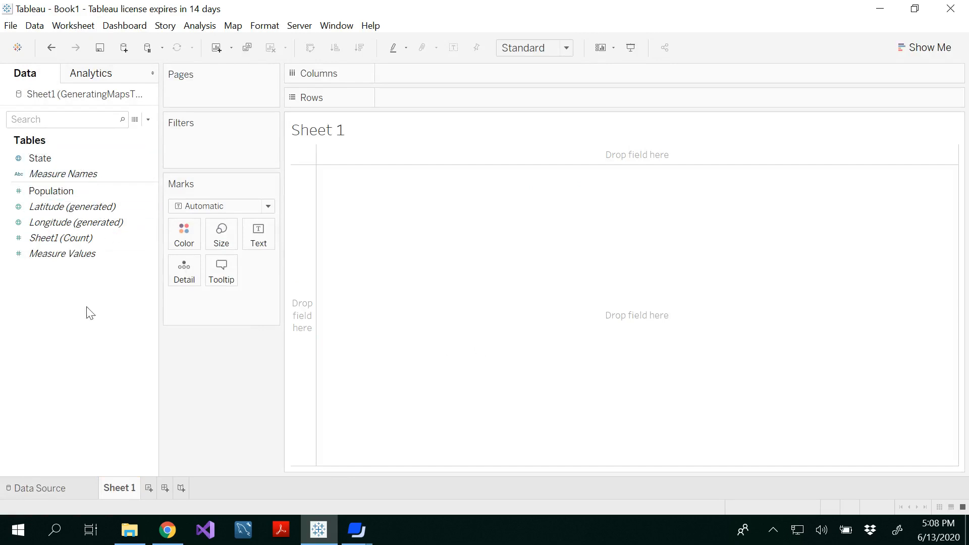
{"action": "mouse_move", "coordinate": [74, 292]}
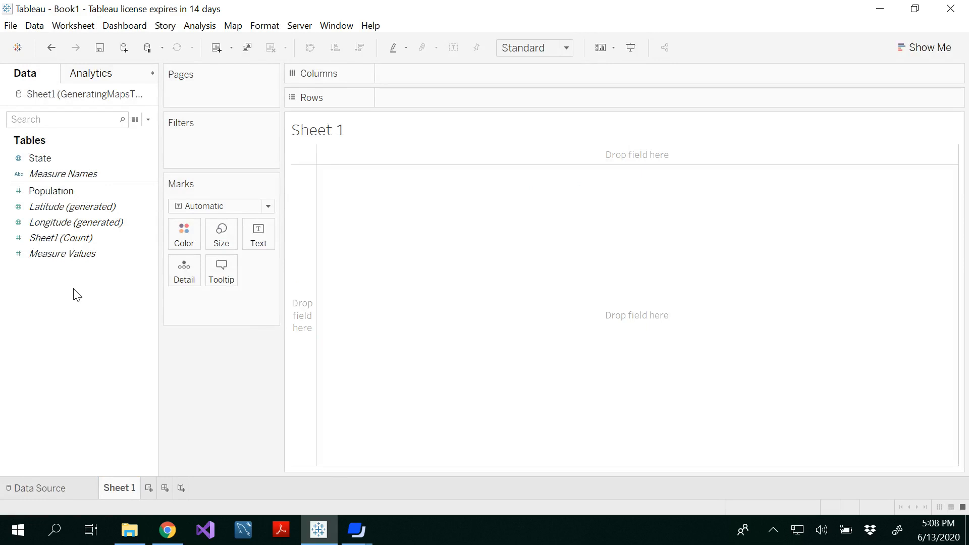
{"action": "mouse_move", "coordinate": [110, 310]}
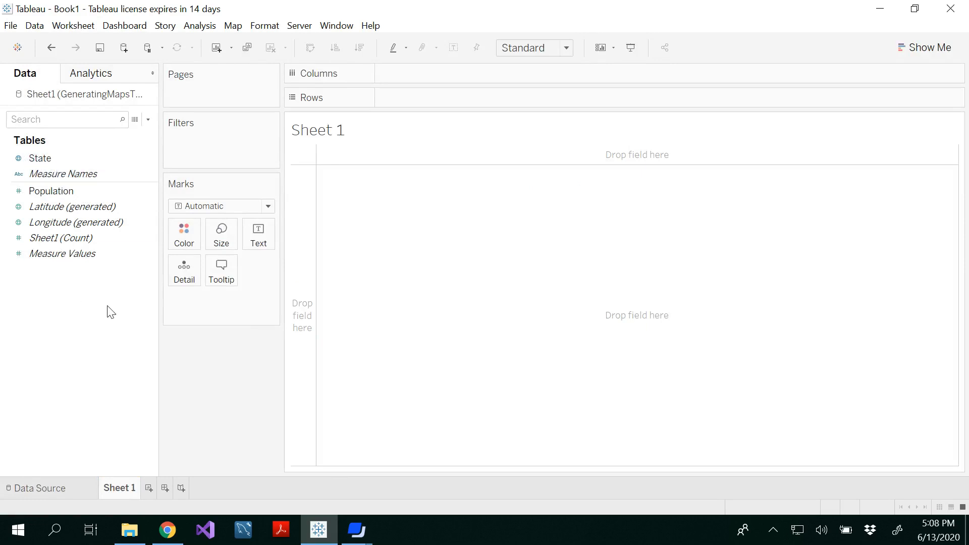
Step: Double-click State to plot all 51 states as points on a map
{"action": "left_click", "coordinate": [40, 158]}
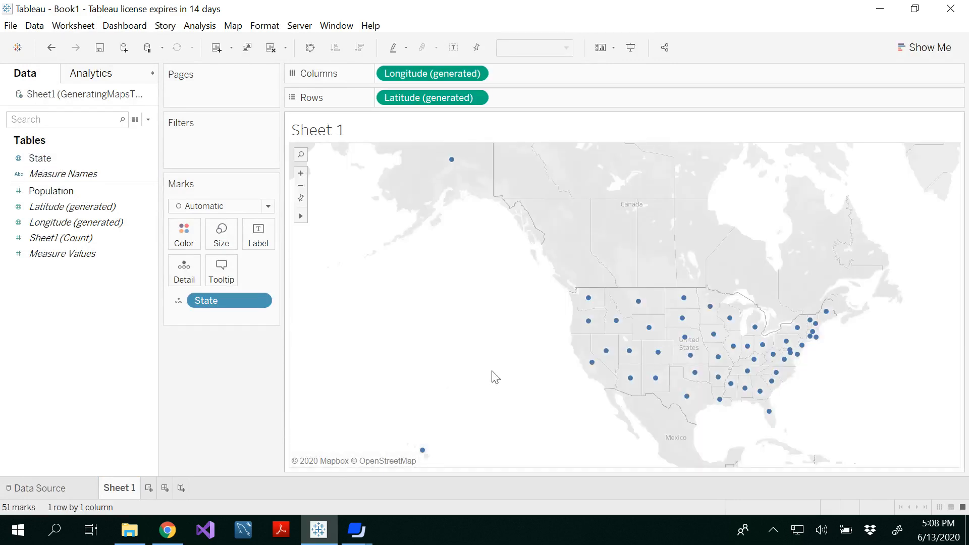
Step: Pan the state symbol map to recentre the United States in the view
{"action": "left_click", "coordinate": [72, 207]}
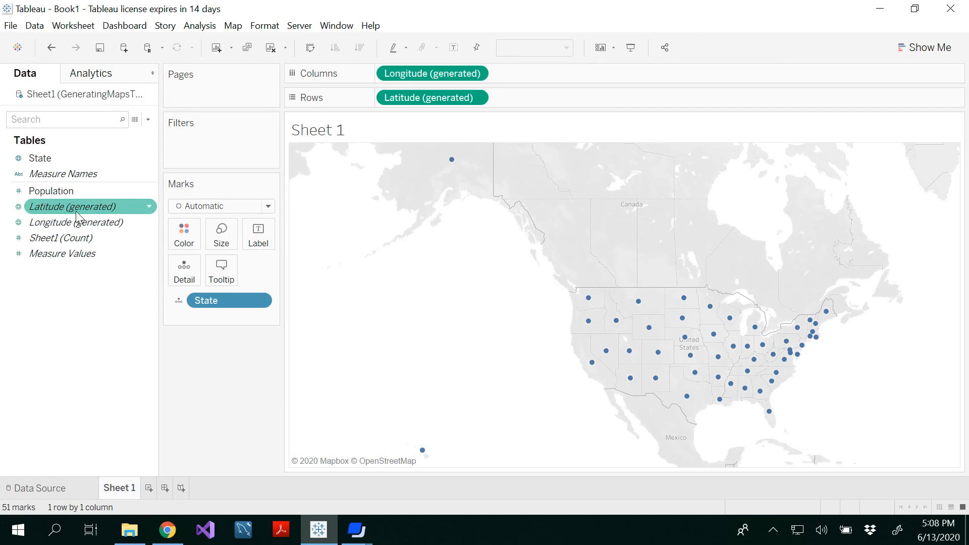
{"action": "mouse_move", "coordinate": [77, 209]}
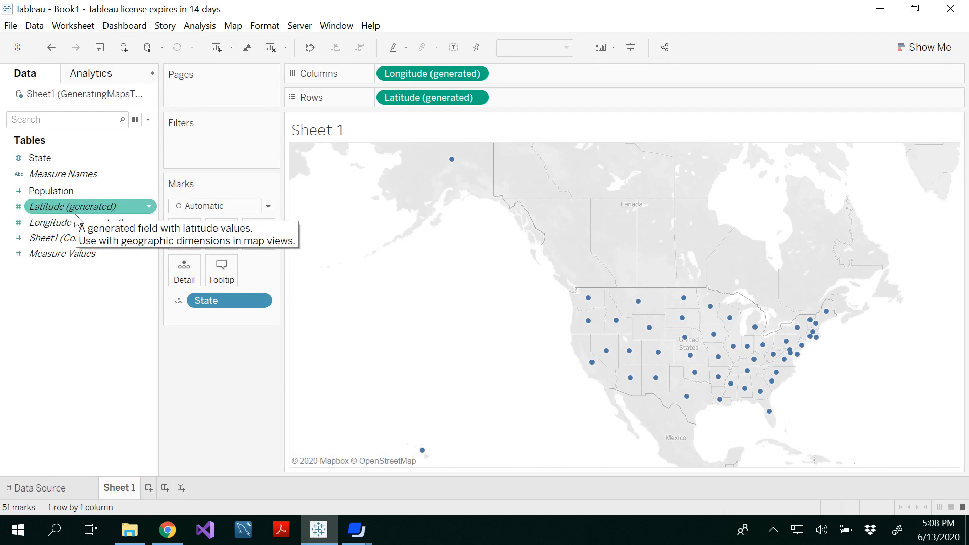
{"action": "mouse_move", "coordinate": [466, 337]}
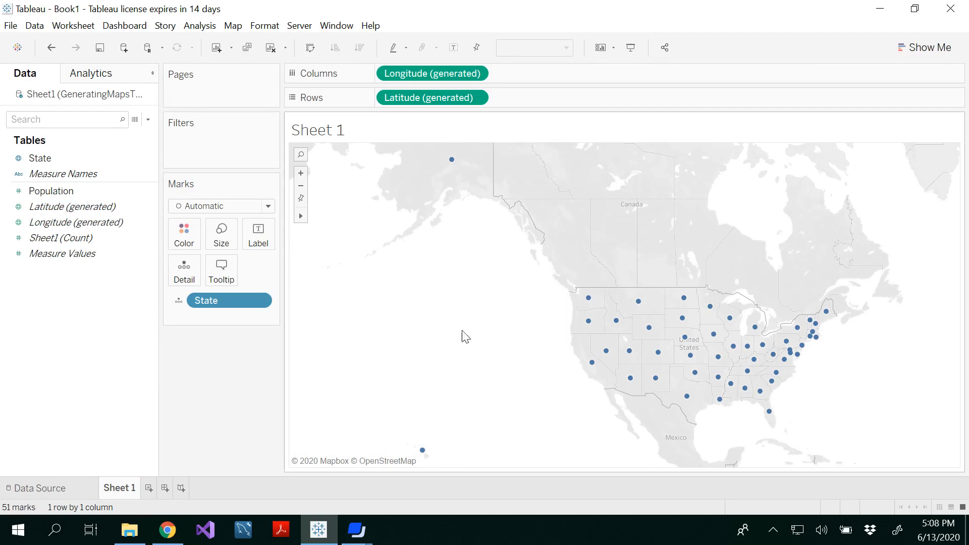
{"action": "mouse_move", "coordinate": [422, 312]}
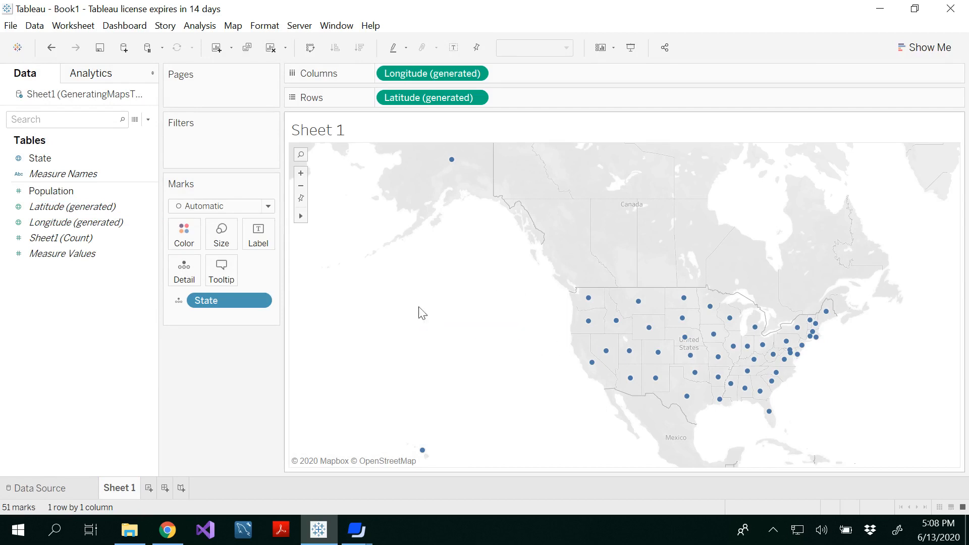
{"action": "left_click", "coordinate": [300, 215]}
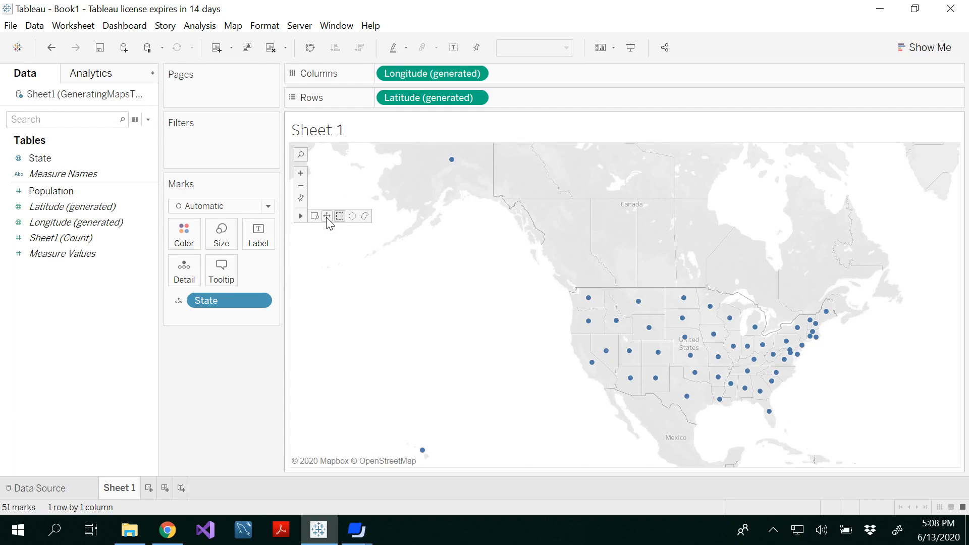
{"action": "mouse_move", "coordinate": [327, 216]}
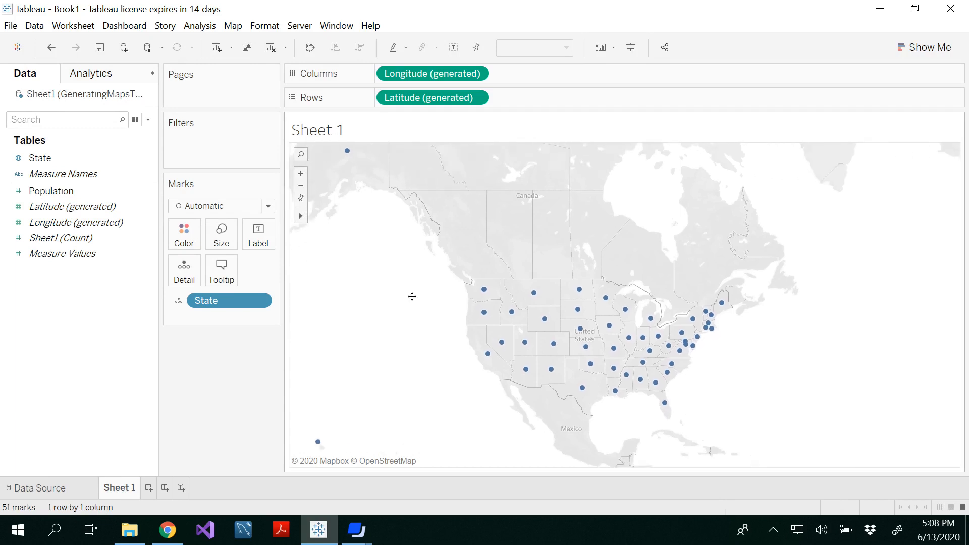
{"action": "left_click_drag", "start_coordinate": [412, 297], "coordinate": [460, 314]}
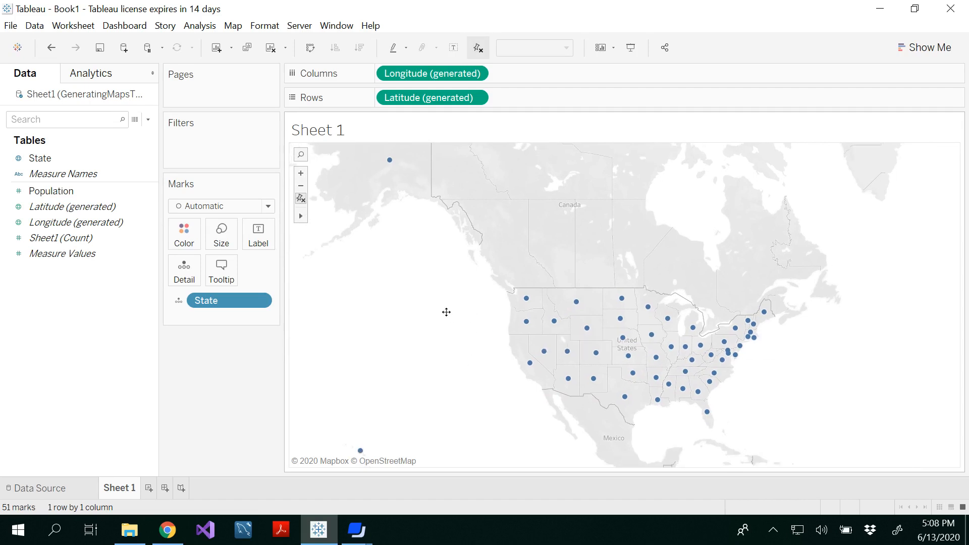
{"action": "mouse_move", "coordinate": [385, 320]}
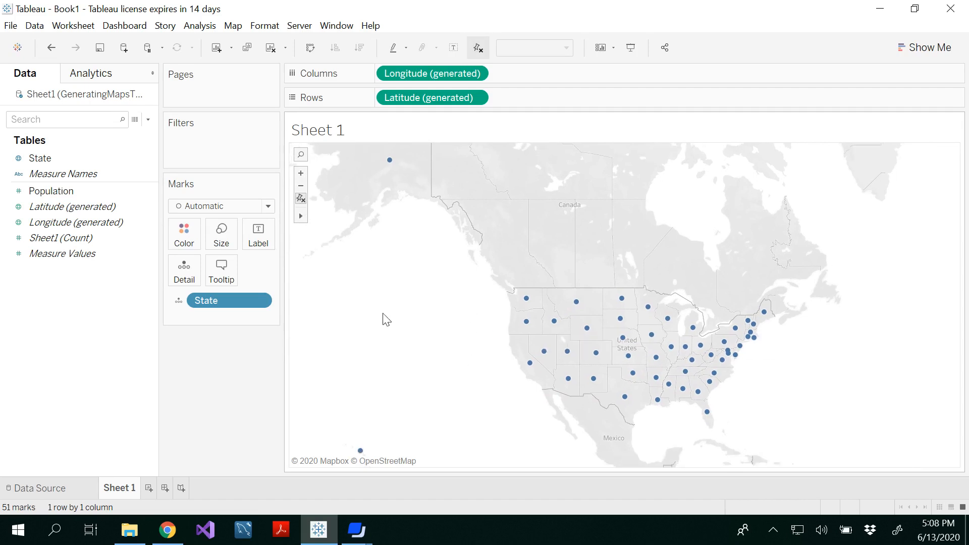
{"action": "mouse_move", "coordinate": [475, 337]}
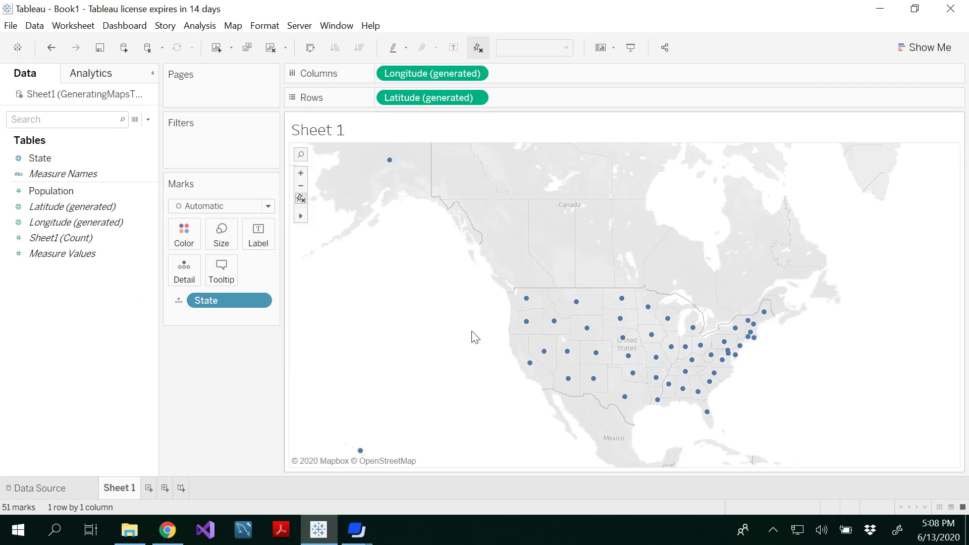
{"action": "left_click", "coordinate": [40, 158]}
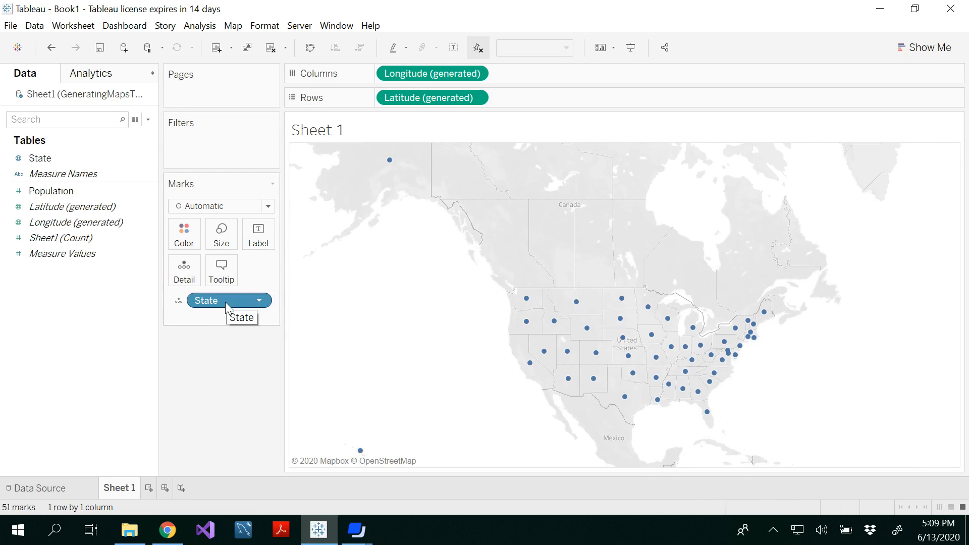
{"action": "mouse_move", "coordinate": [586, 337]}
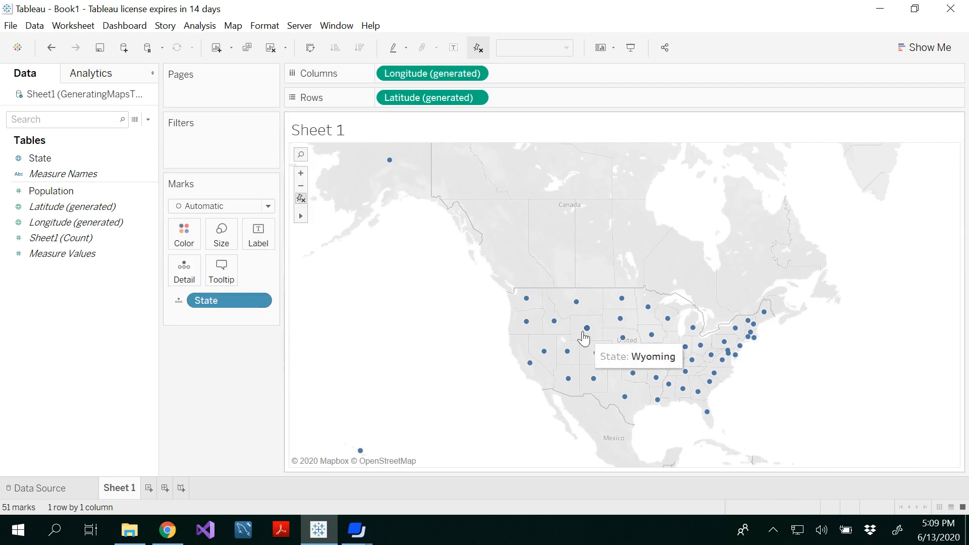
{"action": "mouse_move", "coordinate": [515, 414]}
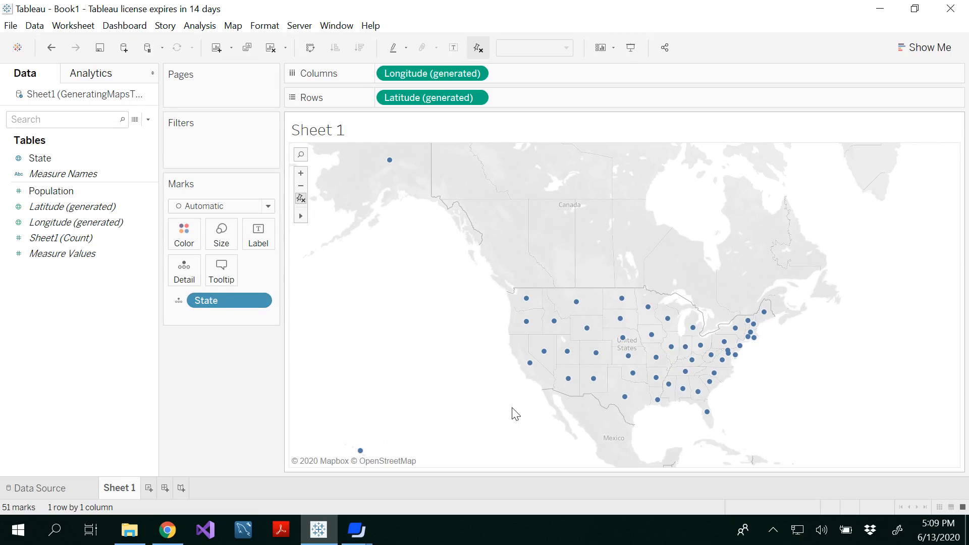
{"action": "mouse_move", "coordinate": [334, 350]}
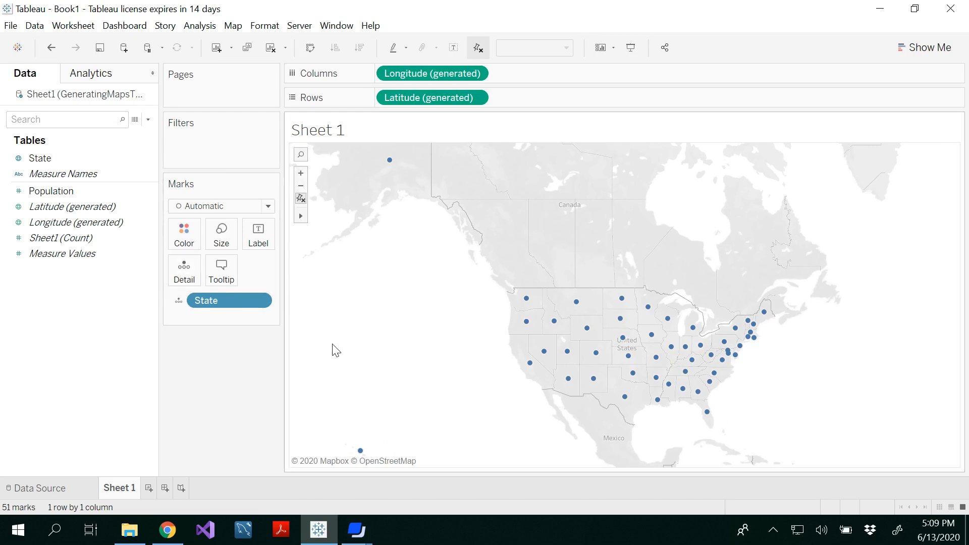
{"action": "mouse_move", "coordinate": [393, 283]}
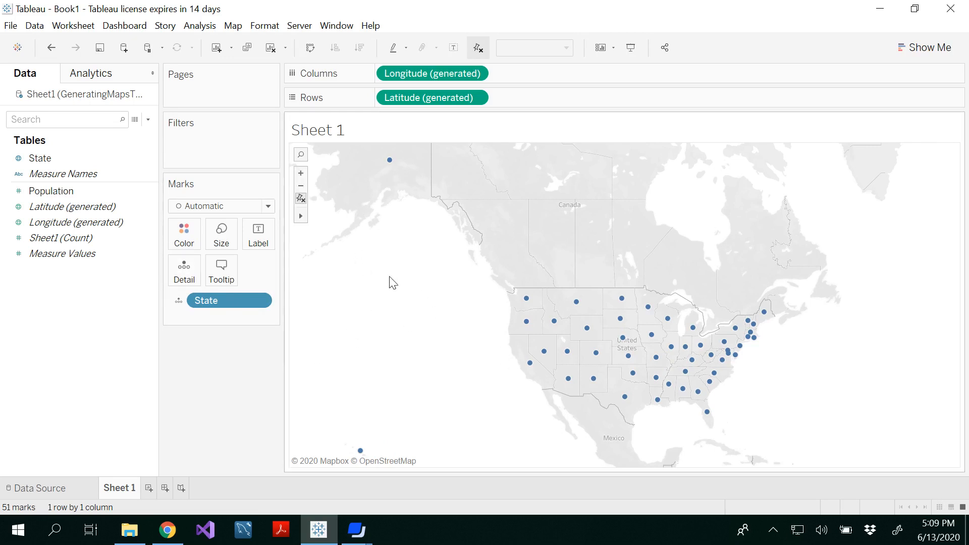
Step: Label each state dot with its State name via the Label card
{"action": "left_click", "coordinate": [40, 158]}
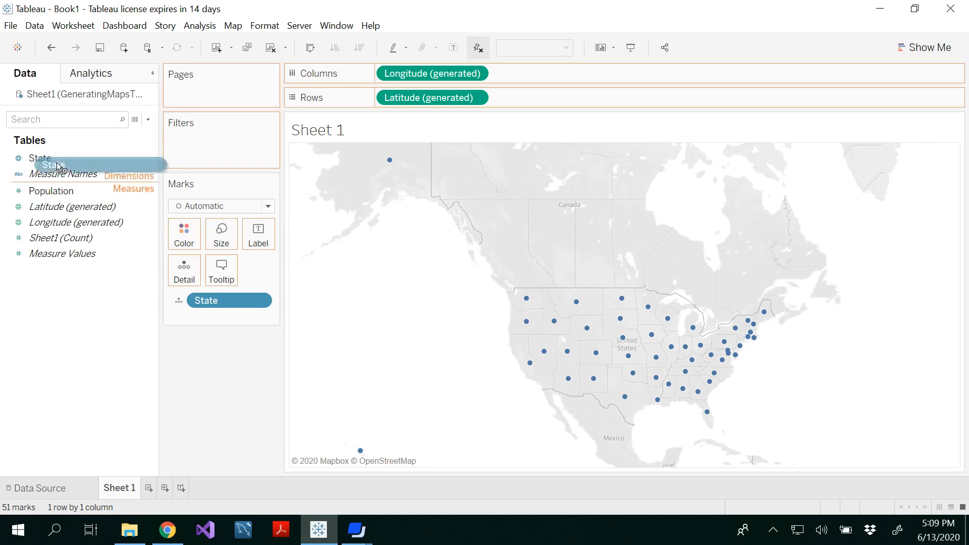
{"action": "left_click_drag", "start_coordinate": [55, 165], "coordinate": [259, 240]}
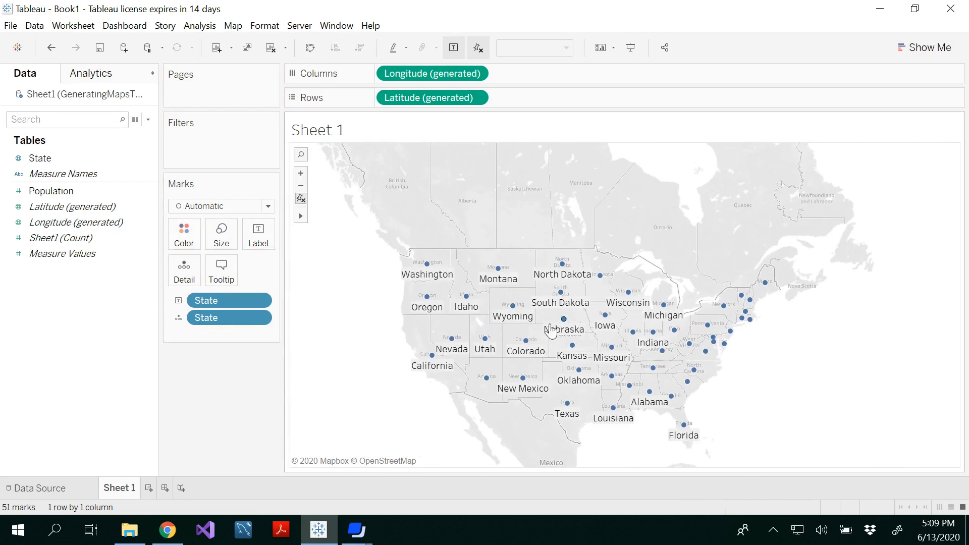
Step: Recolour the state dots teal from the Color palette
{"action": "left_click", "coordinate": [184, 233]}
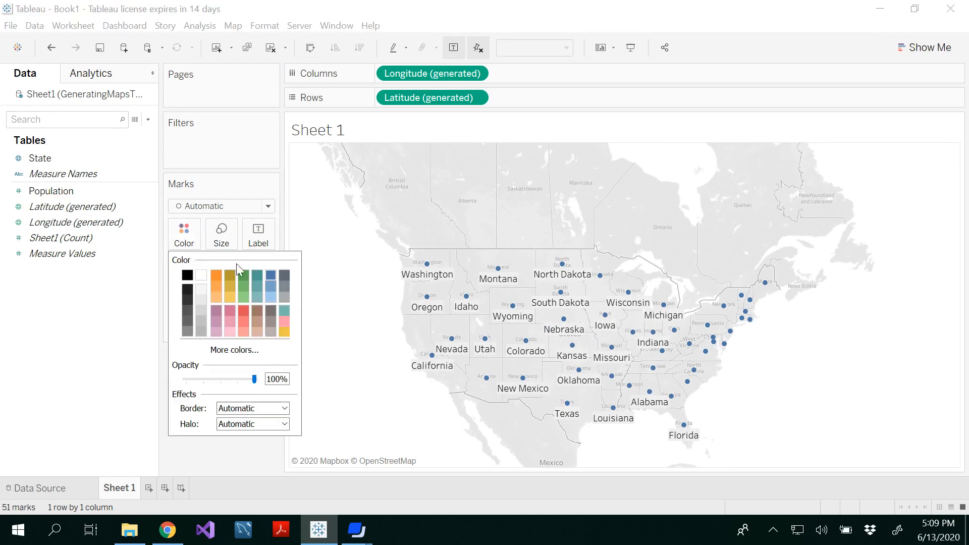
{"action": "mouse_move", "coordinate": [250, 320]}
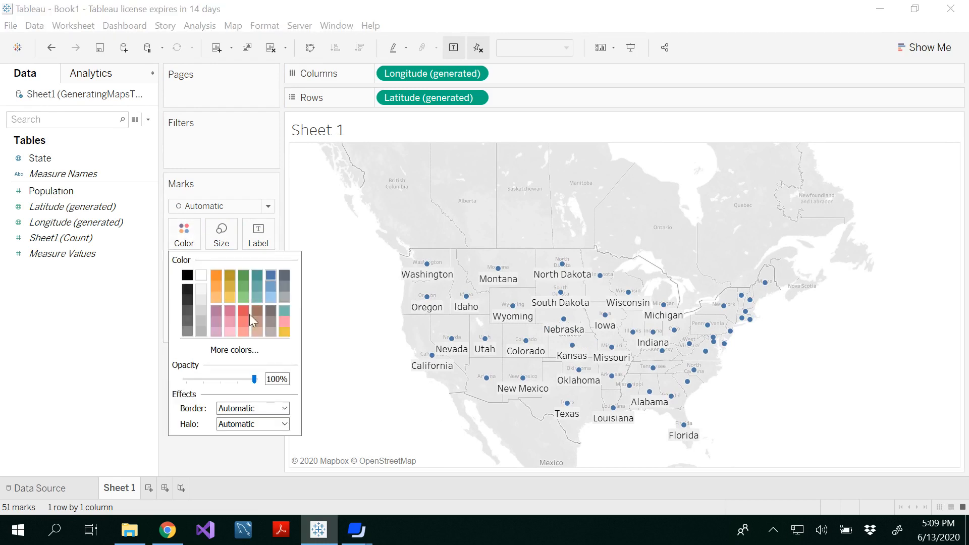
{"action": "left_click", "coordinate": [258, 310]}
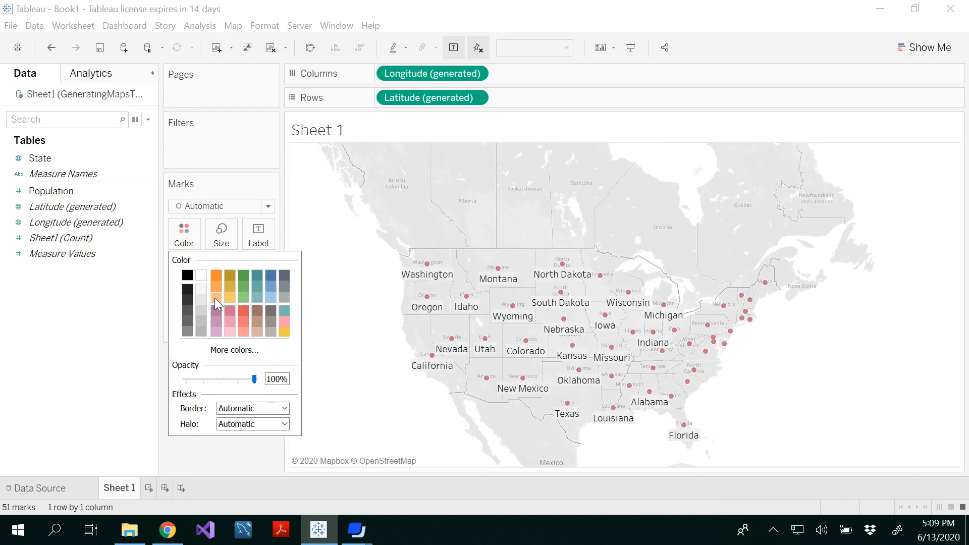
{"action": "left_click", "coordinate": [257, 276]}
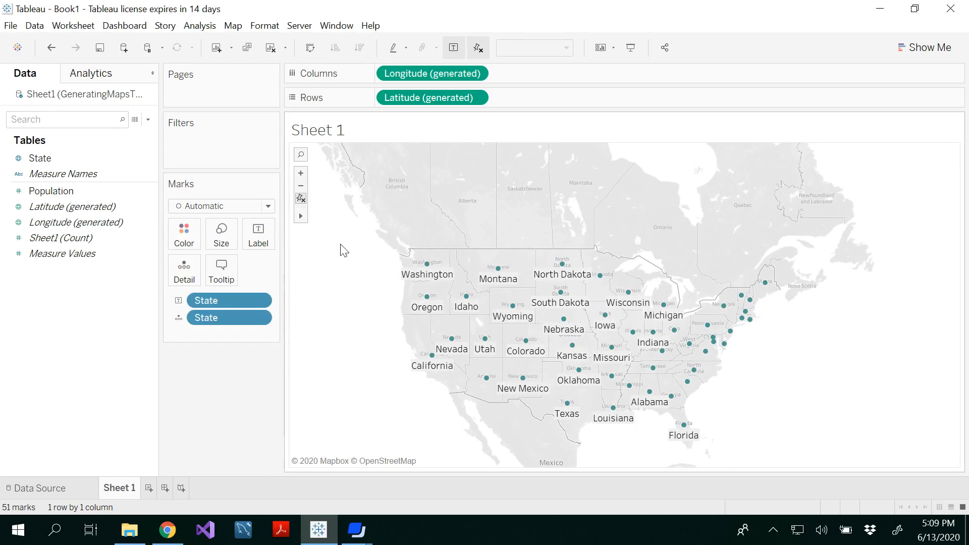
Step: Replace the <Sheet Name> title with 'Symbol Map' in bold green text
{"action": "double_click", "coordinate": [318, 130]}
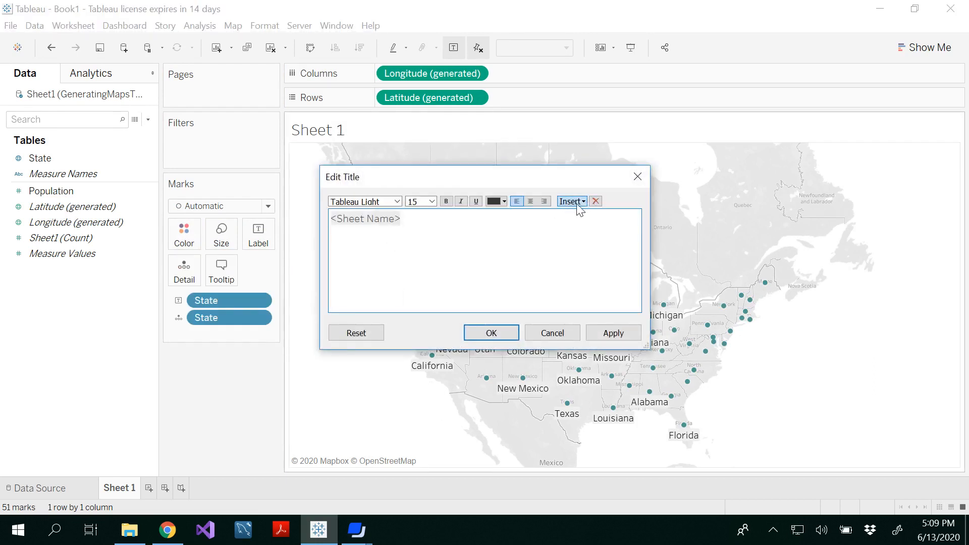
{"action": "left_click", "coordinate": [571, 201]}
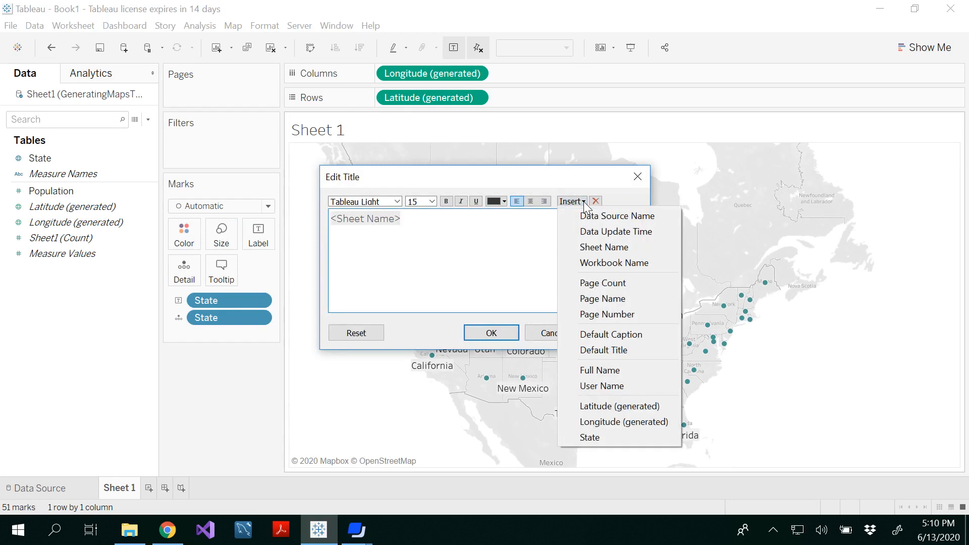
{"action": "mouse_move", "coordinate": [598, 288]}
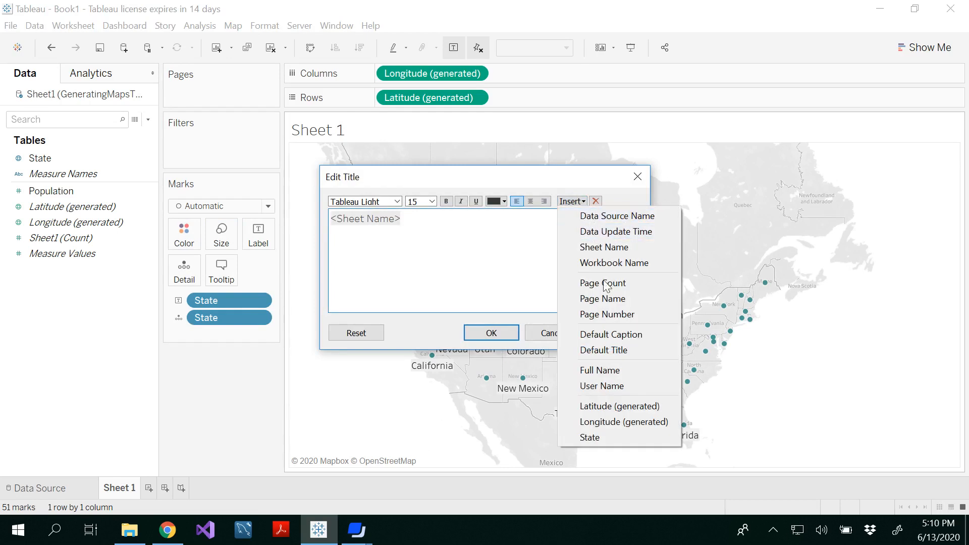
{"action": "left_click", "coordinate": [434, 259]}
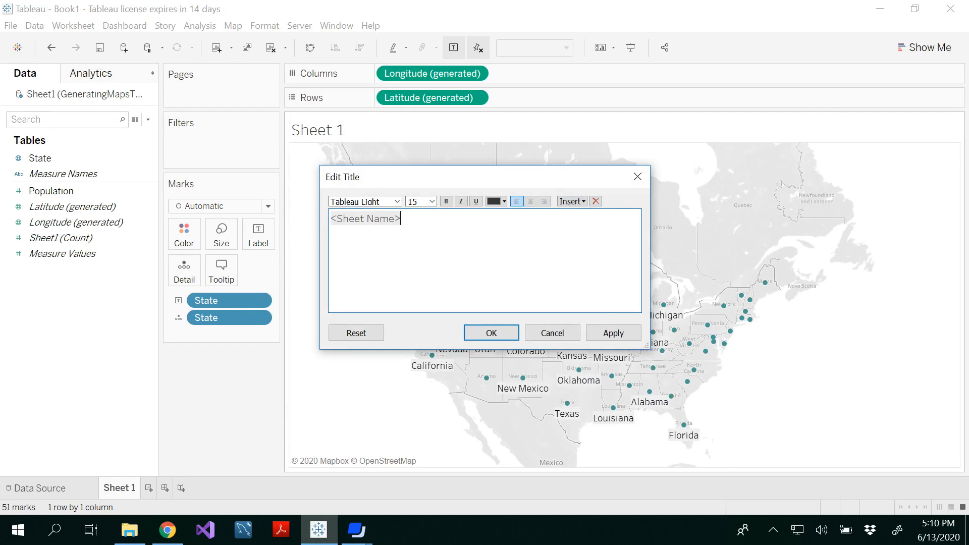
{"action": "double_click", "coordinate": [364, 218]}
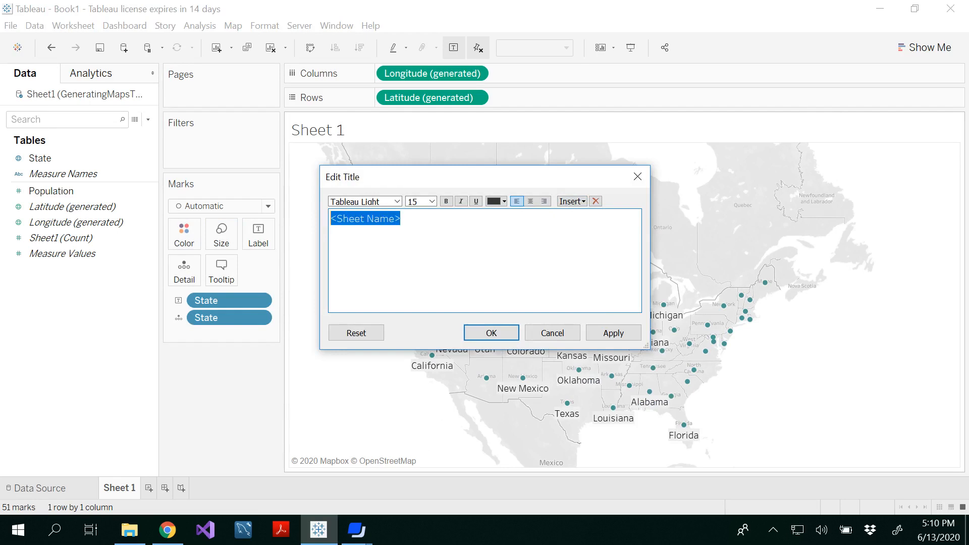
{"action": "type", "text": "Symb"}
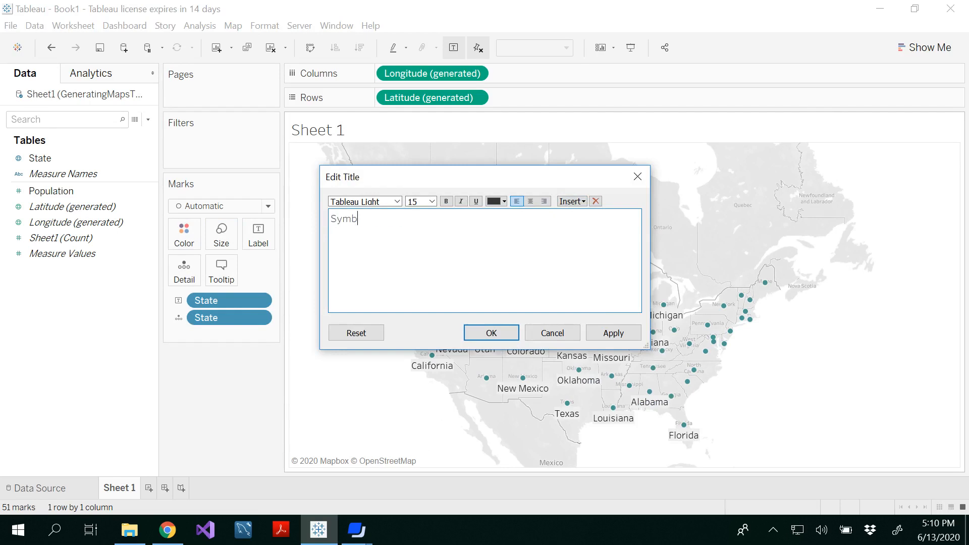
{"action": "type", "text": "ol Map"}
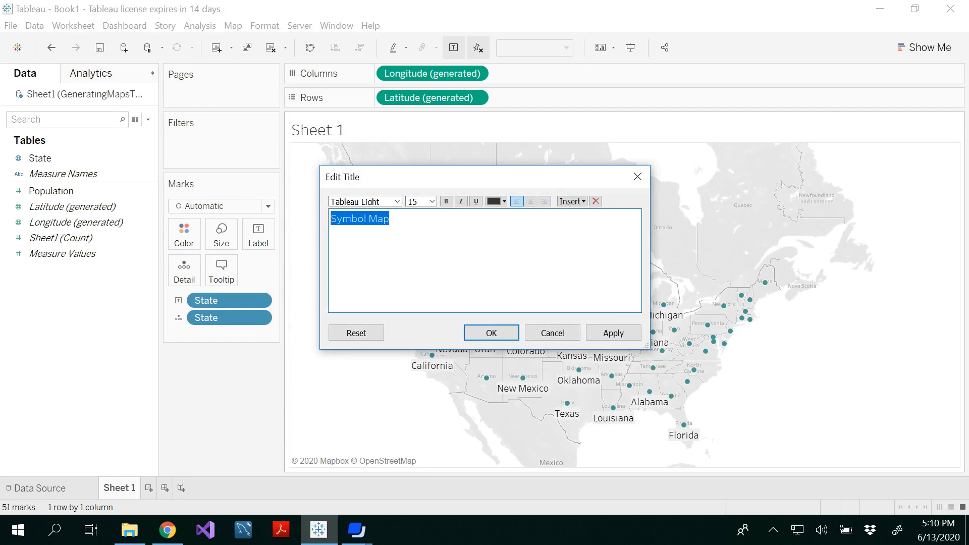
{"action": "left_click", "coordinate": [503, 201]}
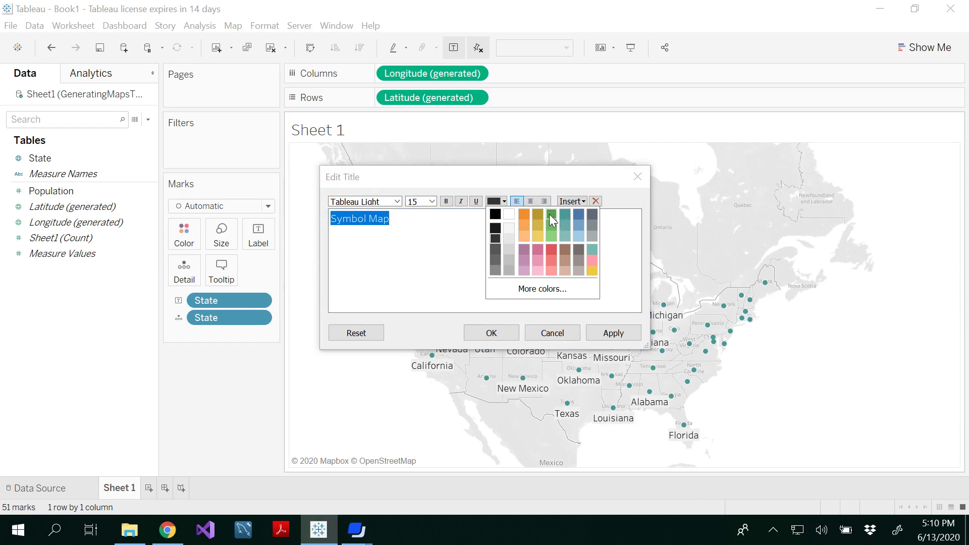
{"action": "left_click", "coordinate": [552, 228]}
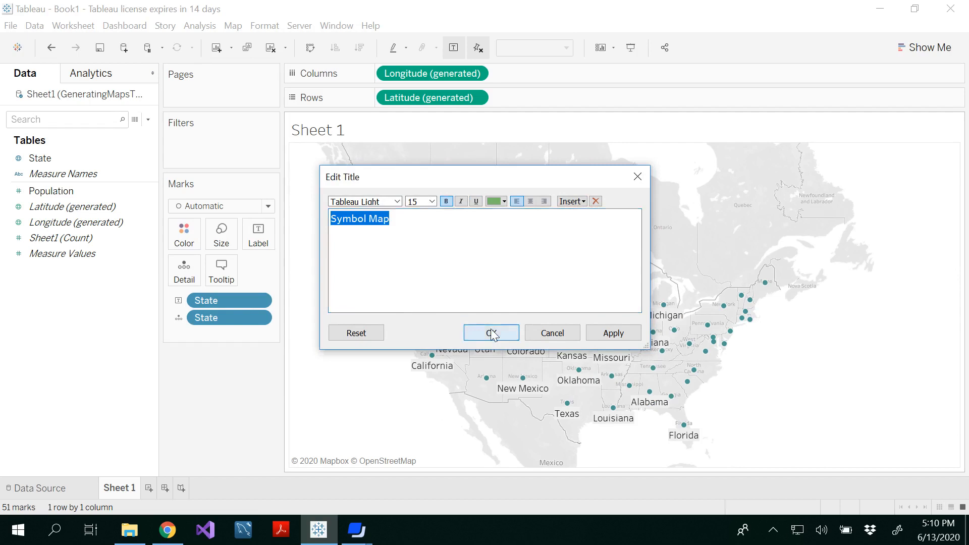
{"action": "left_click", "coordinate": [491, 333]}
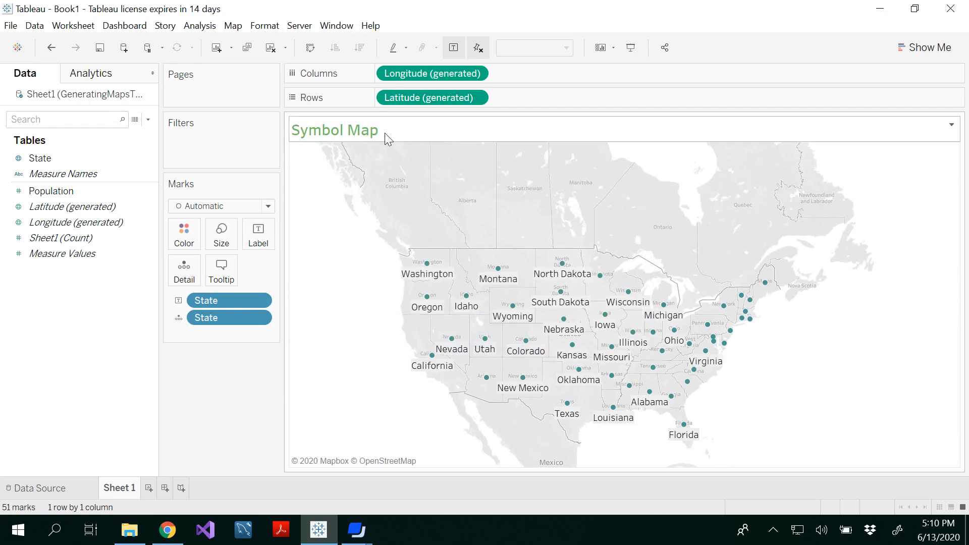
{"action": "mouse_move", "coordinate": [412, 143]}
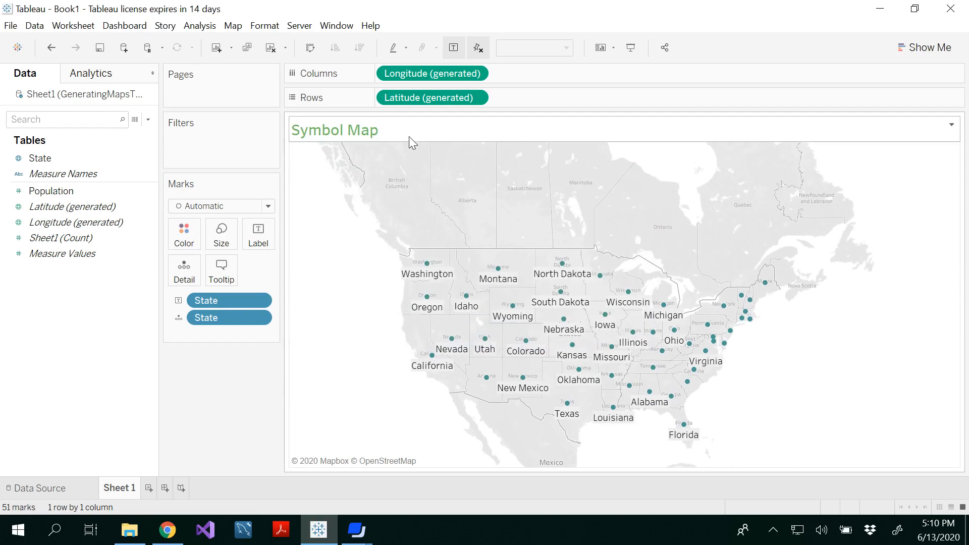
{"action": "mouse_move", "coordinate": [210, 463]}
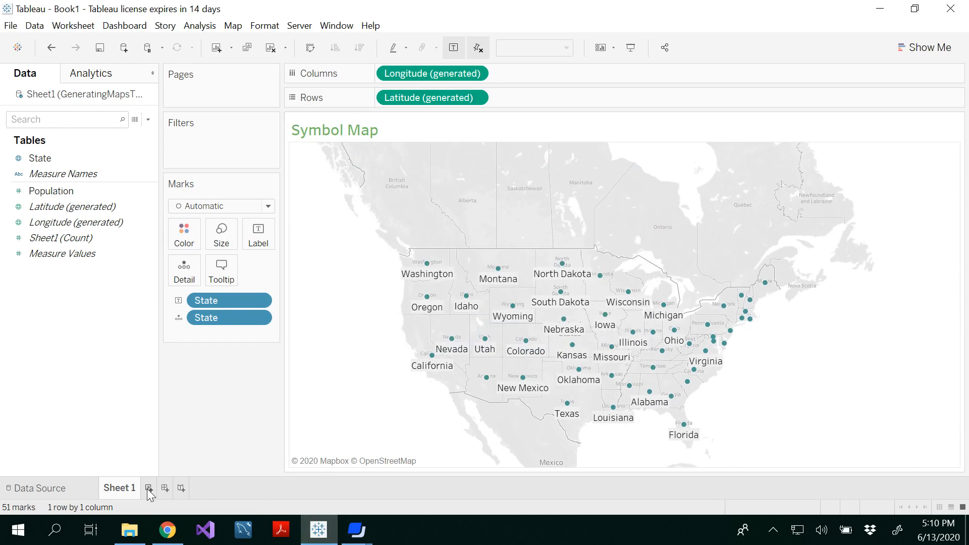
Step: Add a blank Sheet 2, then colour the Symbol Map dots by State
{"action": "left_click", "coordinate": [149, 488]}
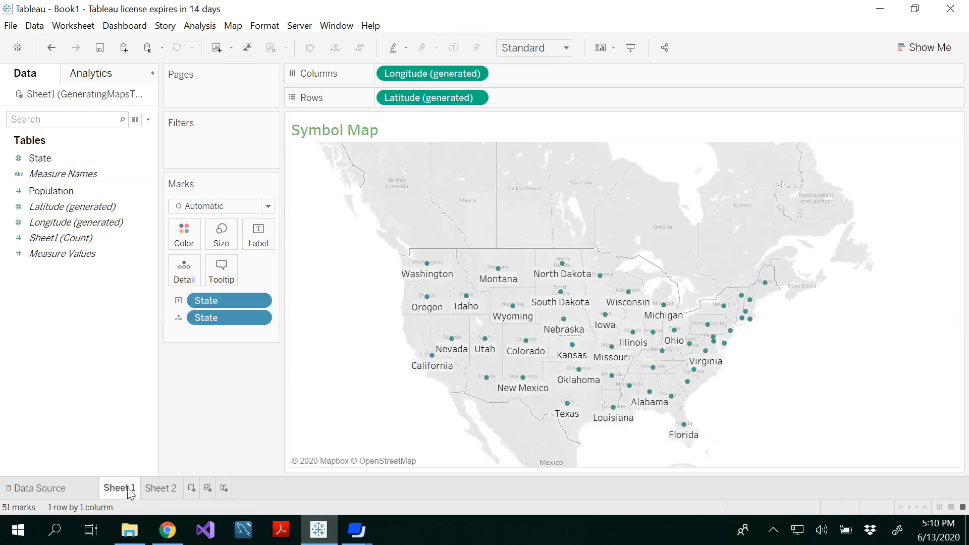
{"action": "left_click", "coordinate": [76, 222]}
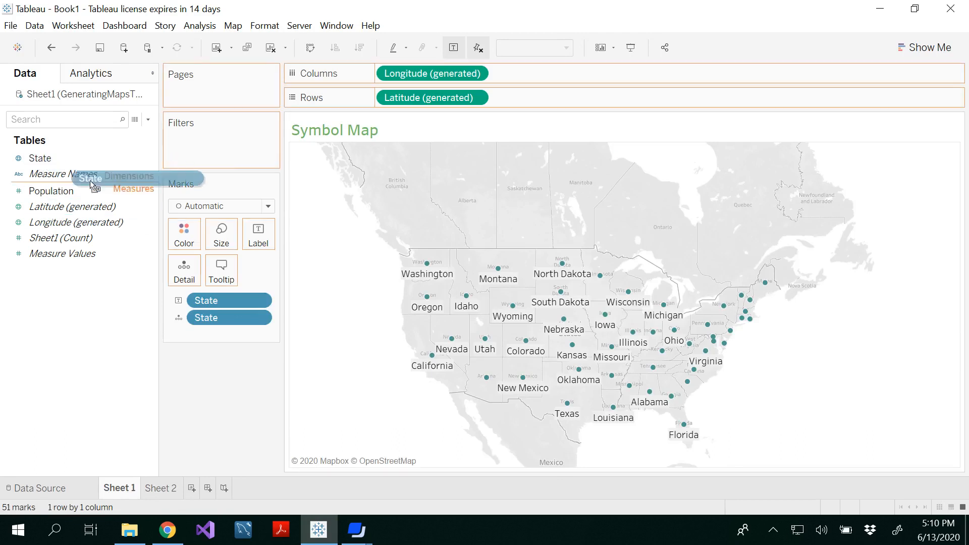
{"action": "left_click_drag", "start_coordinate": [90, 178], "coordinate": [186, 234]}
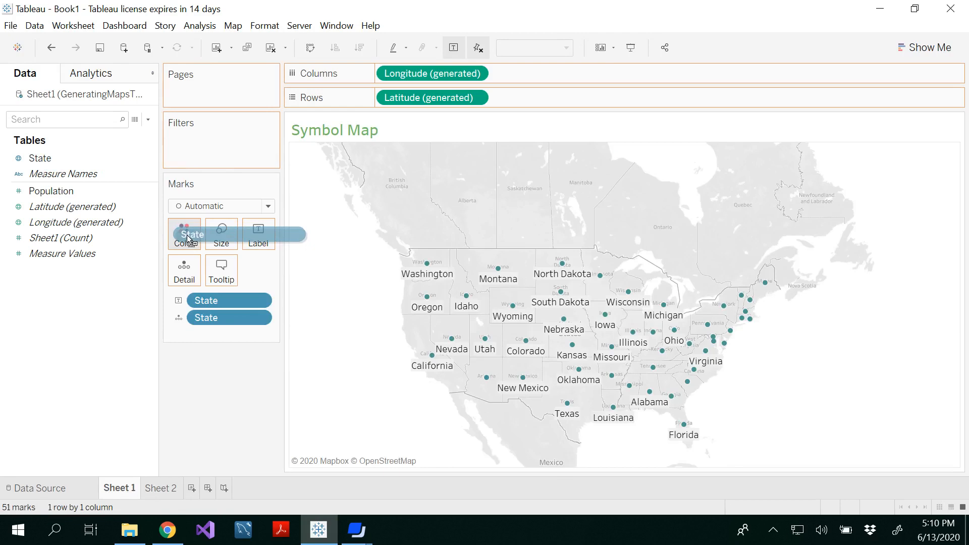
{"action": "left_click_drag", "start_coordinate": [185, 234], "coordinate": [184, 234]}
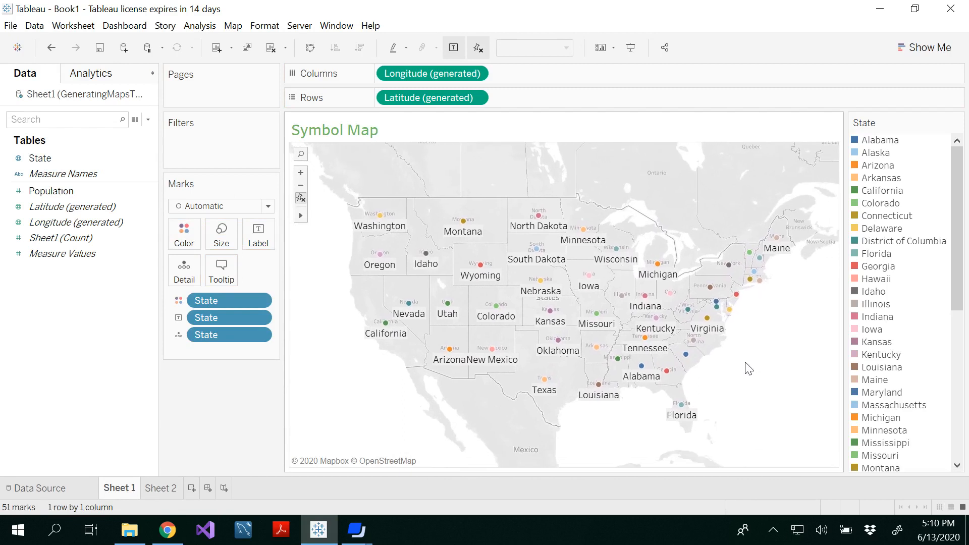
{"action": "mouse_move", "coordinate": [719, 212]}
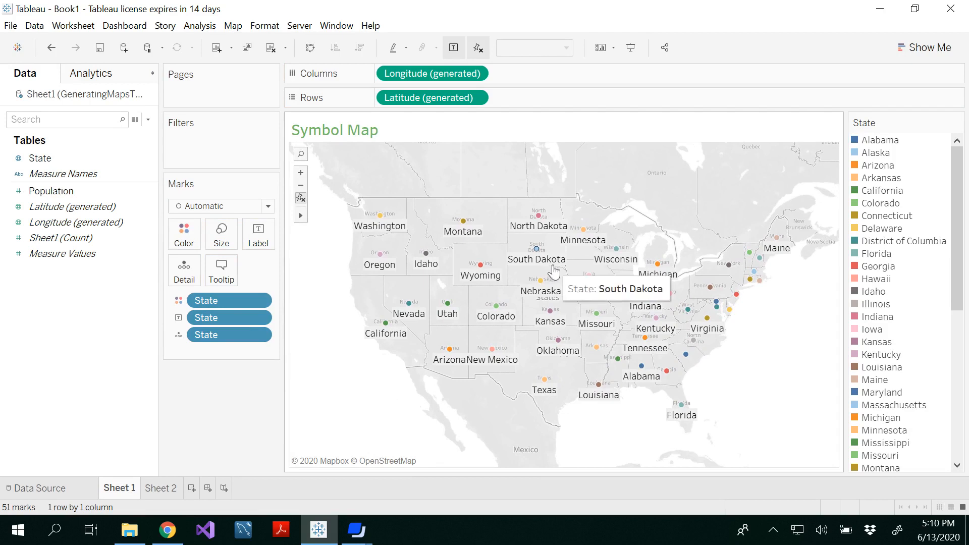
{"action": "mouse_move", "coordinate": [757, 337]}
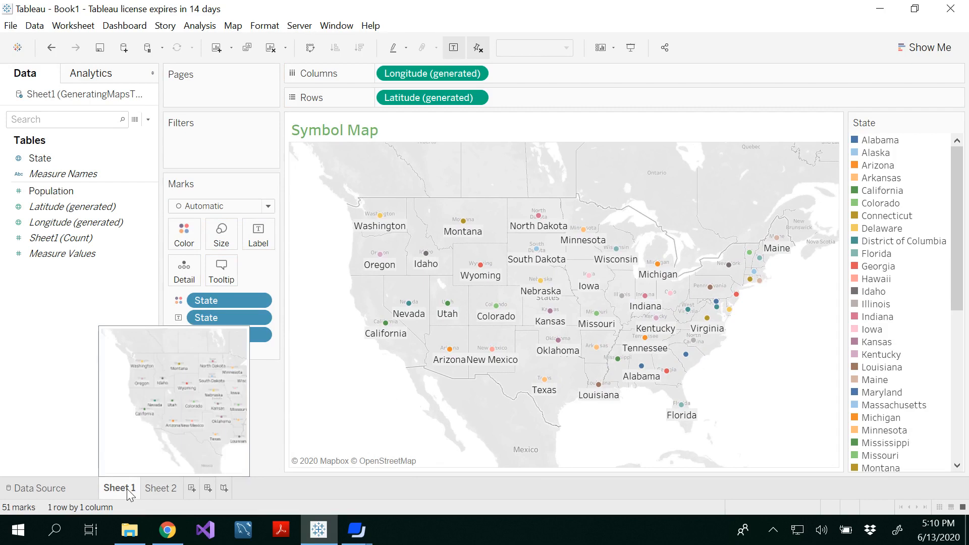
Step: Switch to Sheet 2 and plot a dot for each of the 51 states
{"action": "right_click", "coordinate": [119, 489]}
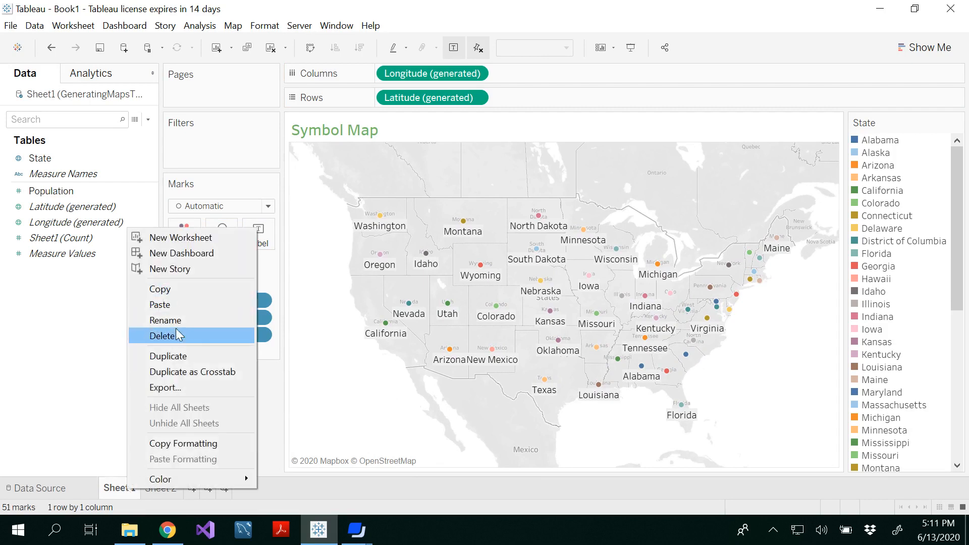
{"action": "mouse_move", "coordinate": [34, 348]}
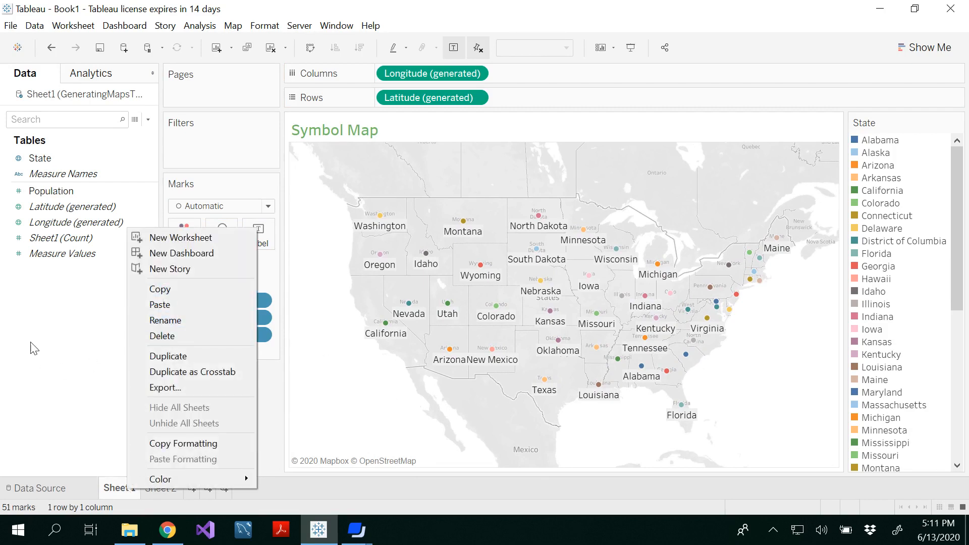
{"action": "left_click", "coordinate": [180, 237]}
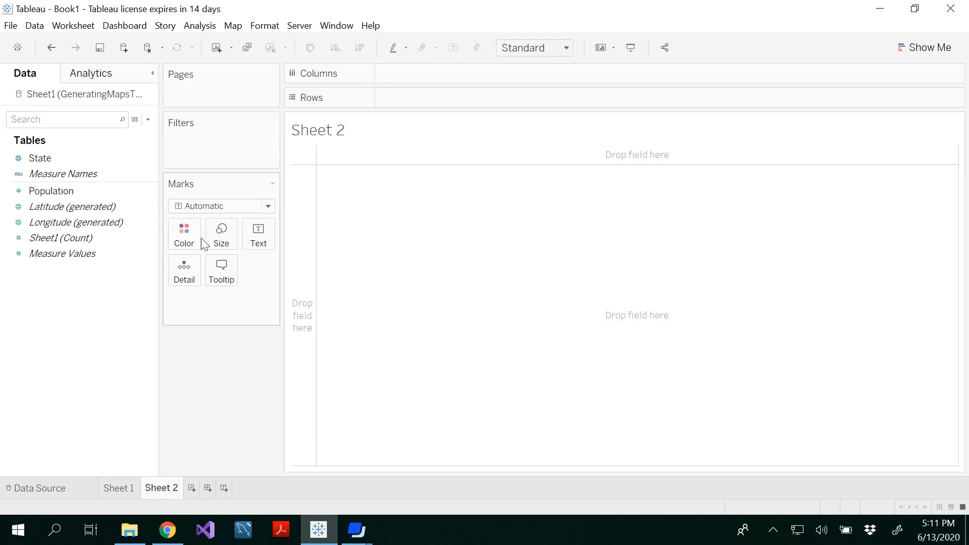
{"action": "left_click", "coordinate": [40, 158]}
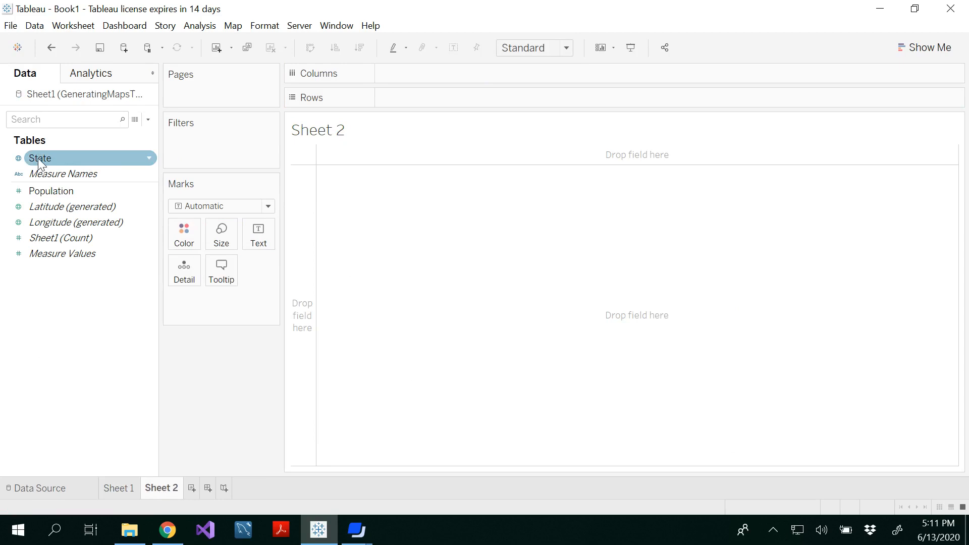
{"action": "left_click", "coordinate": [39, 158]}
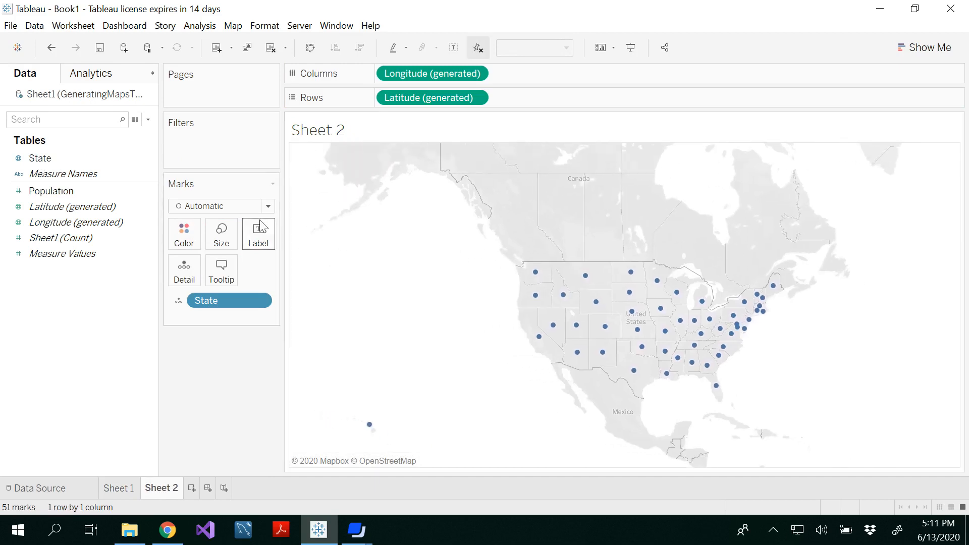
{"action": "mouse_move", "coordinate": [178, 214]}
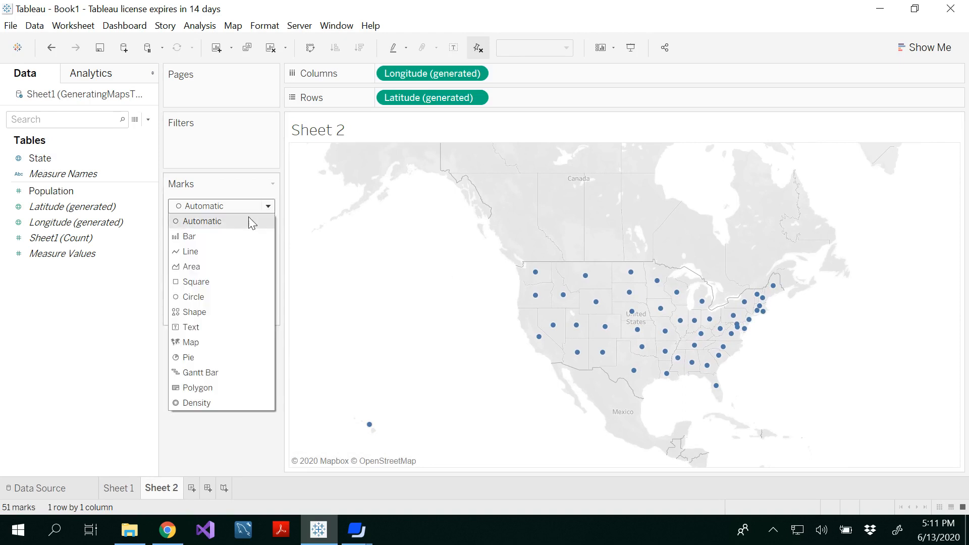
Step: Change Sheet 2's marks to filled state shapes shaded orange
{"action": "left_click", "coordinate": [191, 342]}
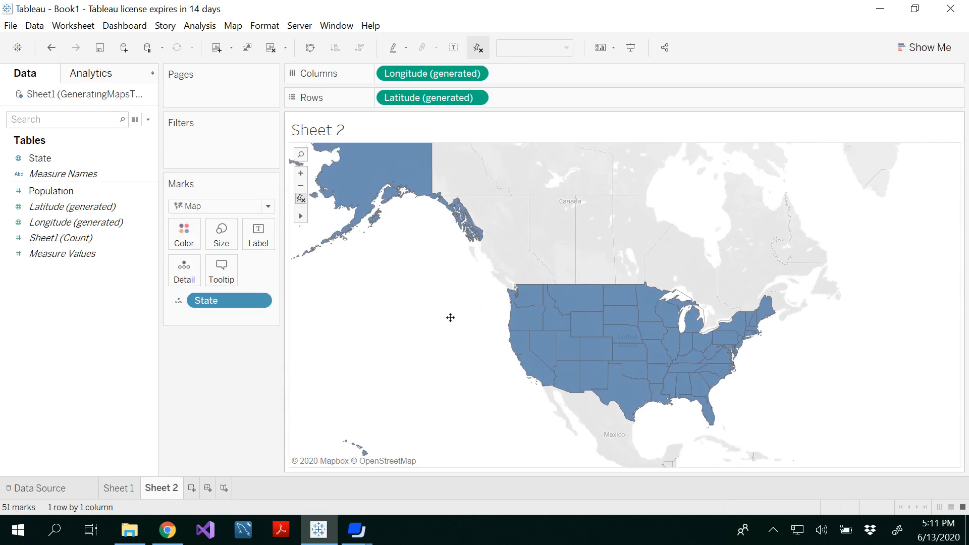
{"action": "left_click", "coordinate": [183, 234]}
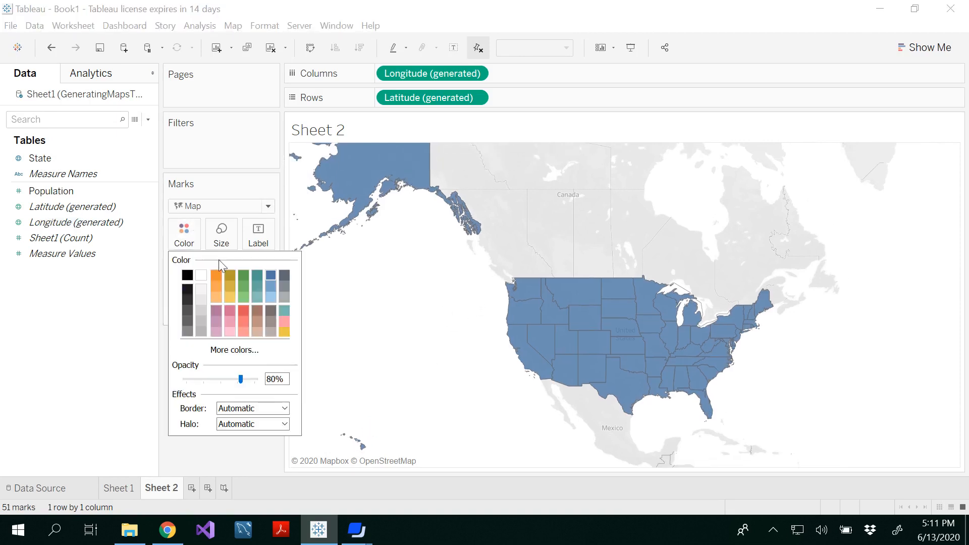
{"action": "left_click", "coordinate": [216, 276]}
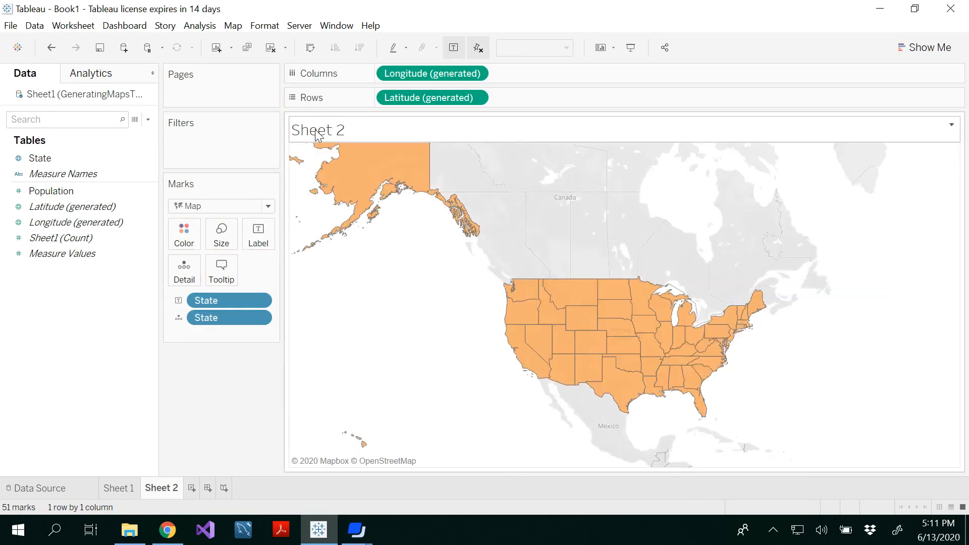
{"action": "mouse_move", "coordinate": [350, 151]}
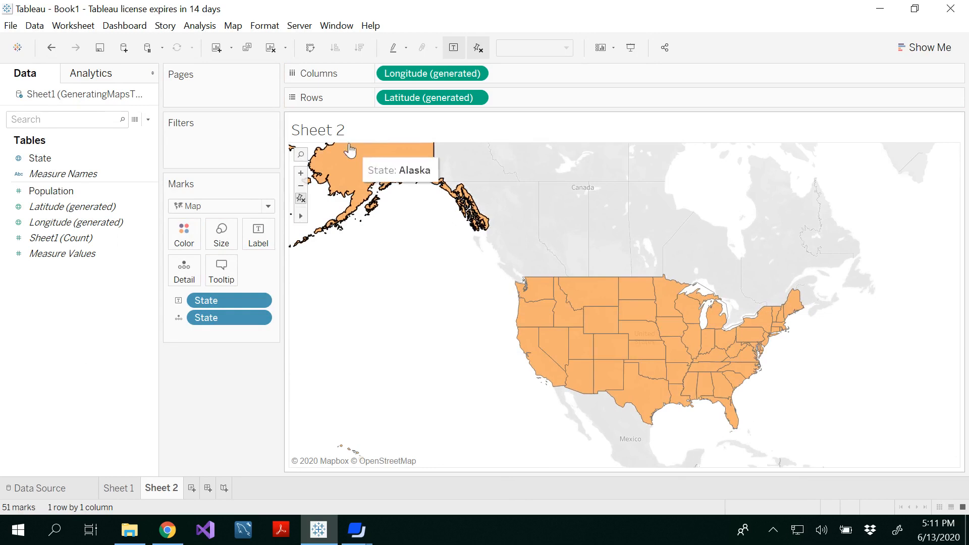
Step: Title Sheet 2 'Filled Map' in bold orange text
{"action": "double_click", "coordinate": [318, 130]}
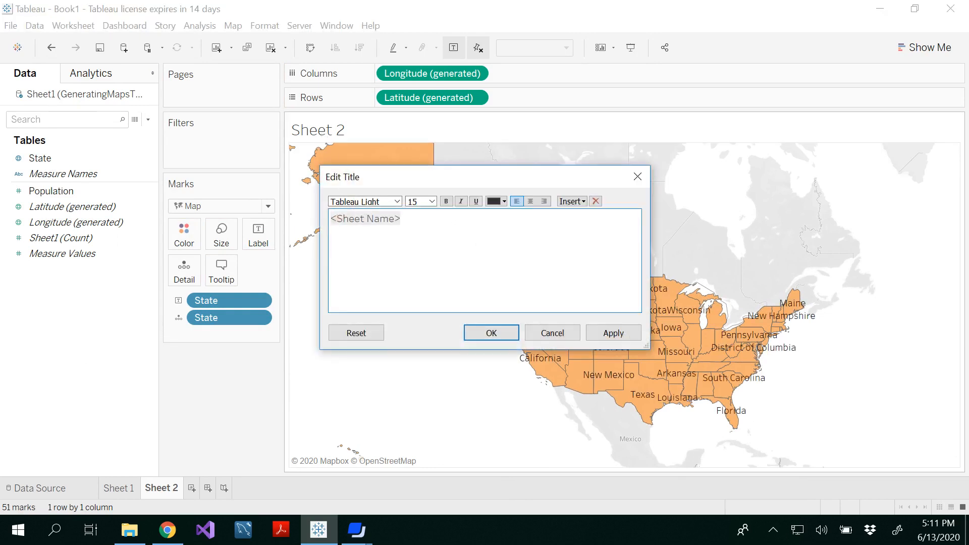
{"action": "type", "text": "M>"}
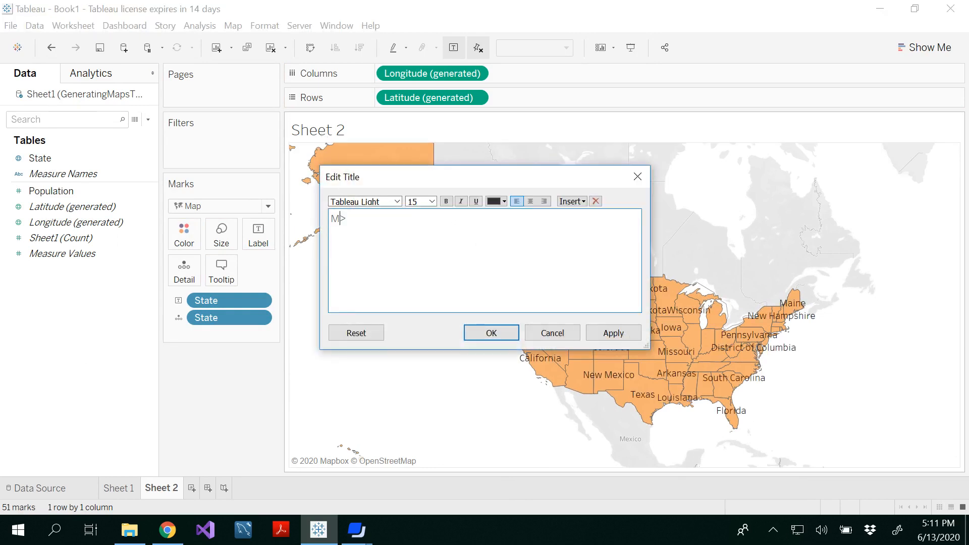
{"action": "type", "text": "FilledMap"}
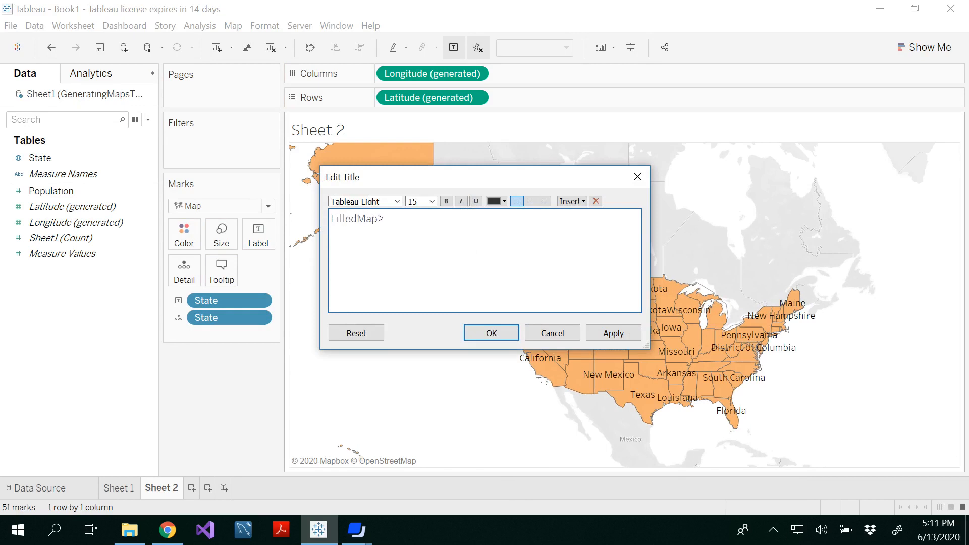
{"action": "key", "text": "Backspace"}
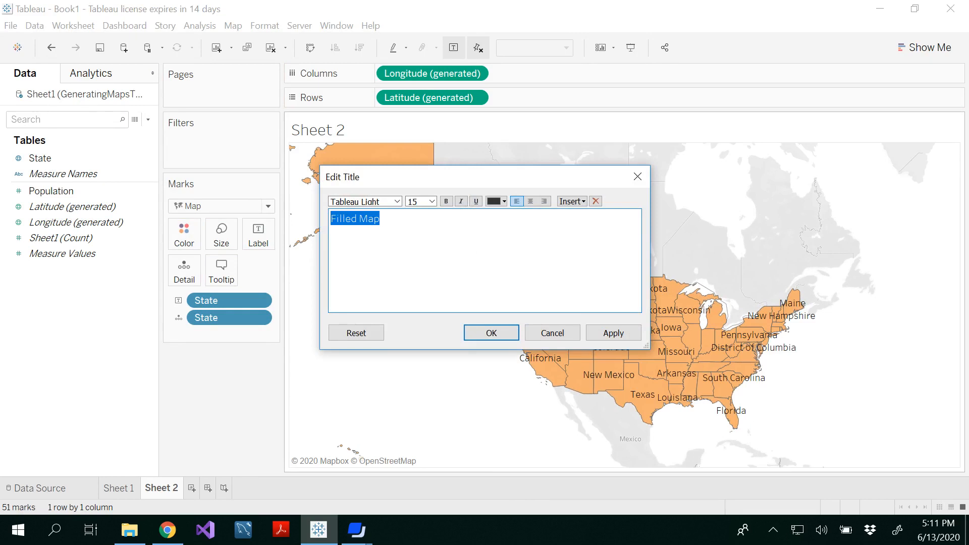
{"action": "left_click", "coordinate": [503, 201]}
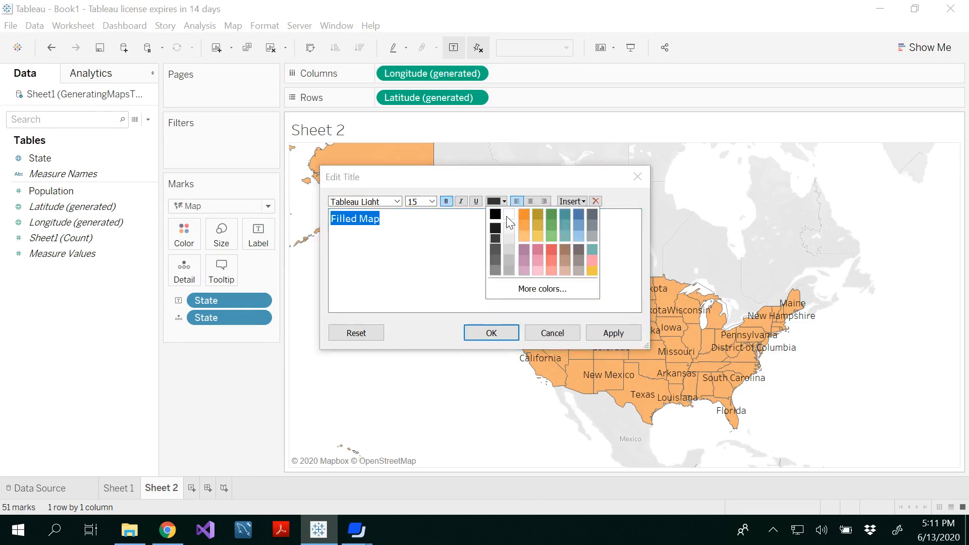
{"action": "left_click", "coordinate": [491, 333]}
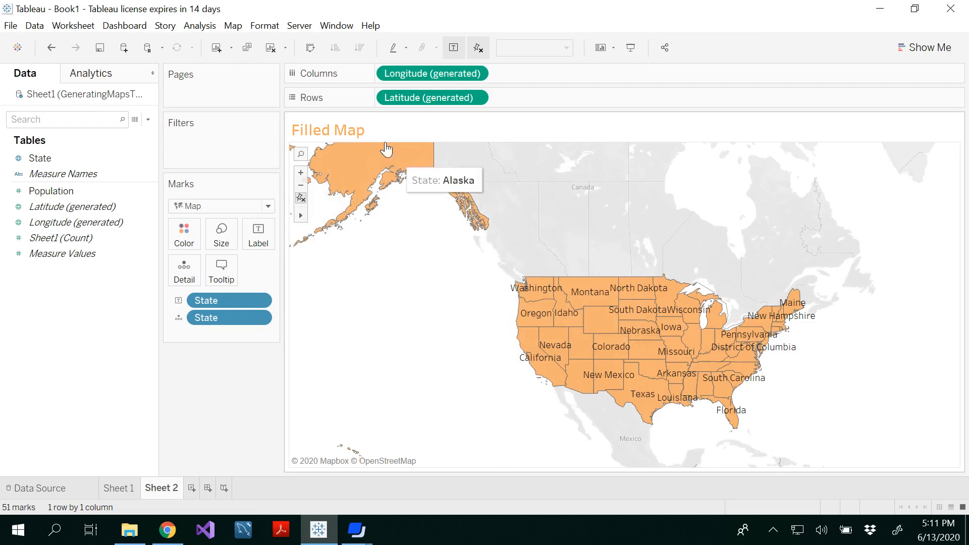
{"action": "mouse_move", "coordinate": [195, 465]}
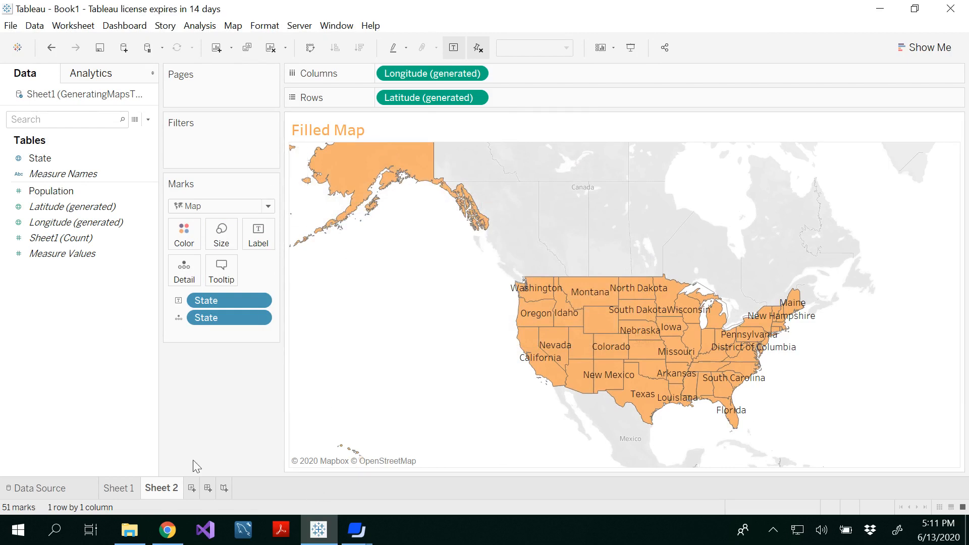
{"action": "mouse_move", "coordinate": [191, 488]}
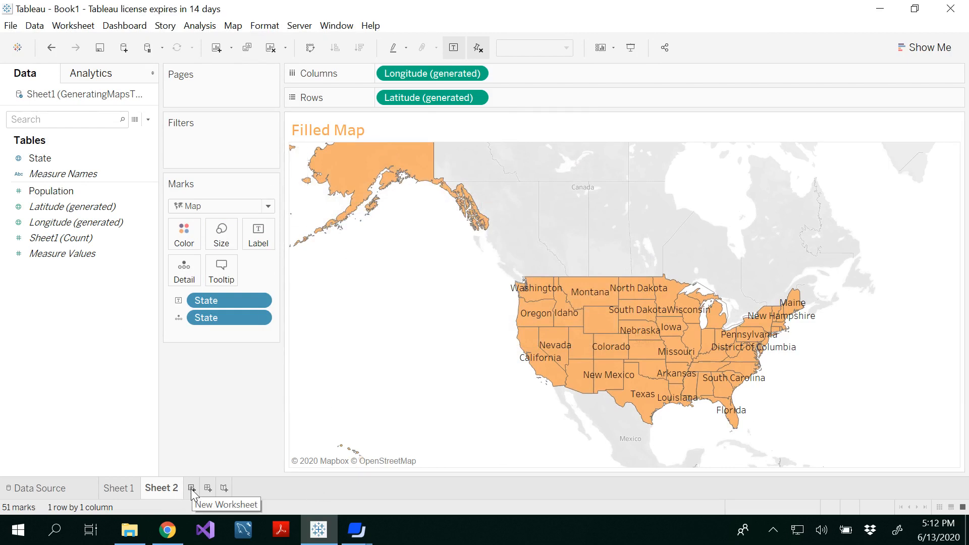
{"action": "left_click", "coordinate": [191, 488]}
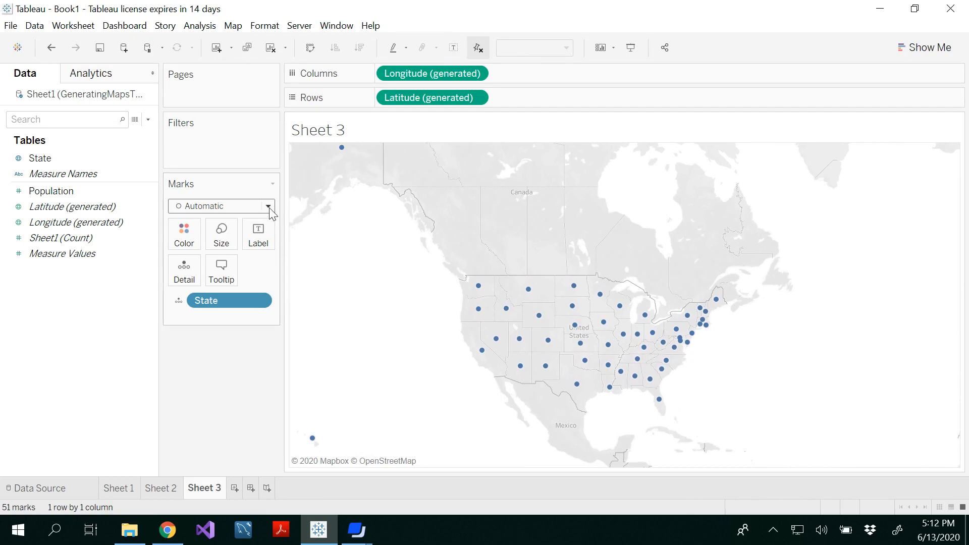
Step: Switch Sheet 3's mark type to Map so states appear as filled shapes
{"action": "left_click", "coordinate": [268, 206]}
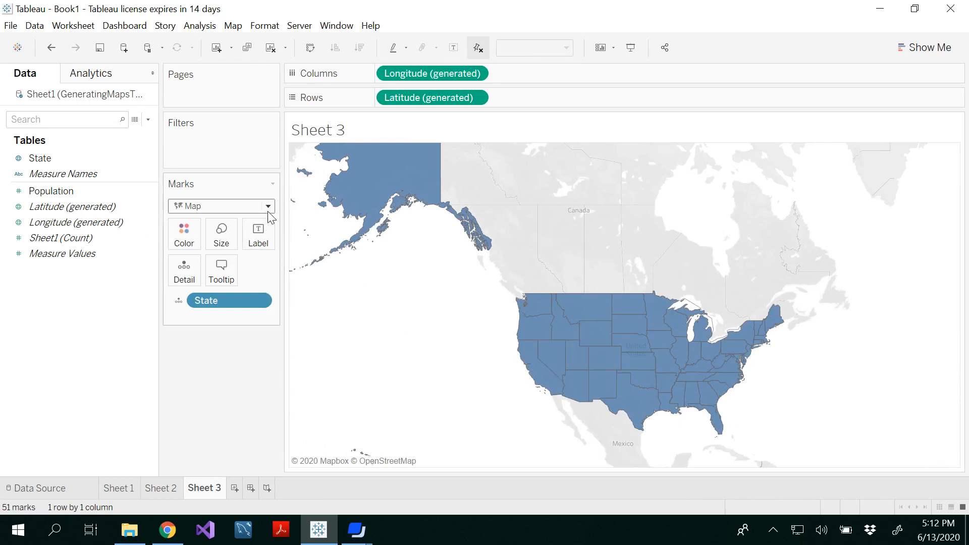
{"action": "mouse_move", "coordinate": [126, 261]}
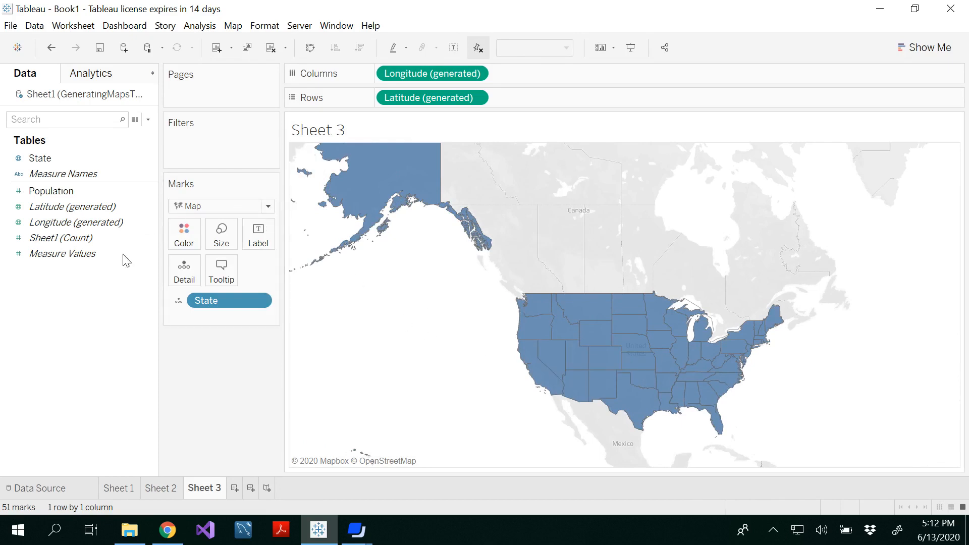
Step: Shade Sheet 3's states by SUM(Population), with legend 582,658 to 38,332,521
{"action": "left_click", "coordinate": [51, 191]}
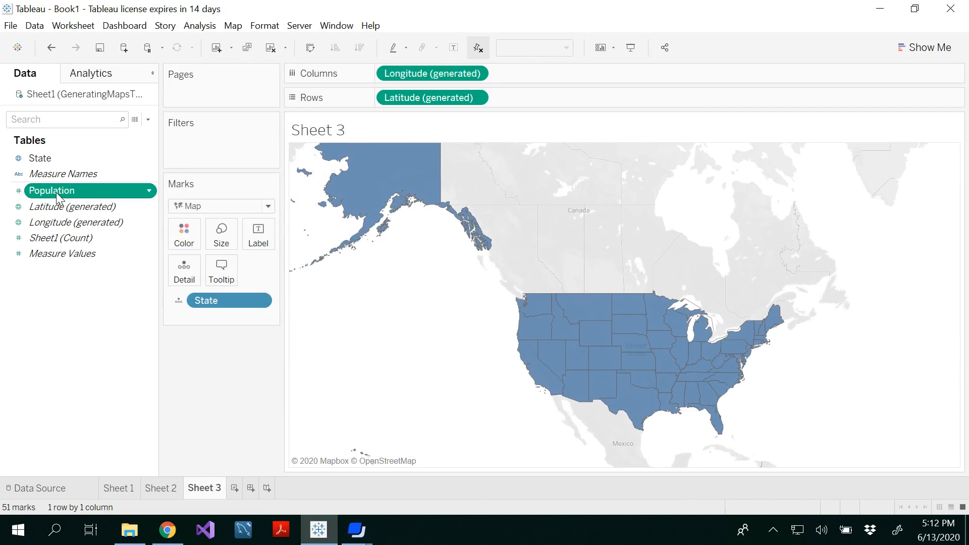
{"action": "left_click", "coordinate": [75, 222]}
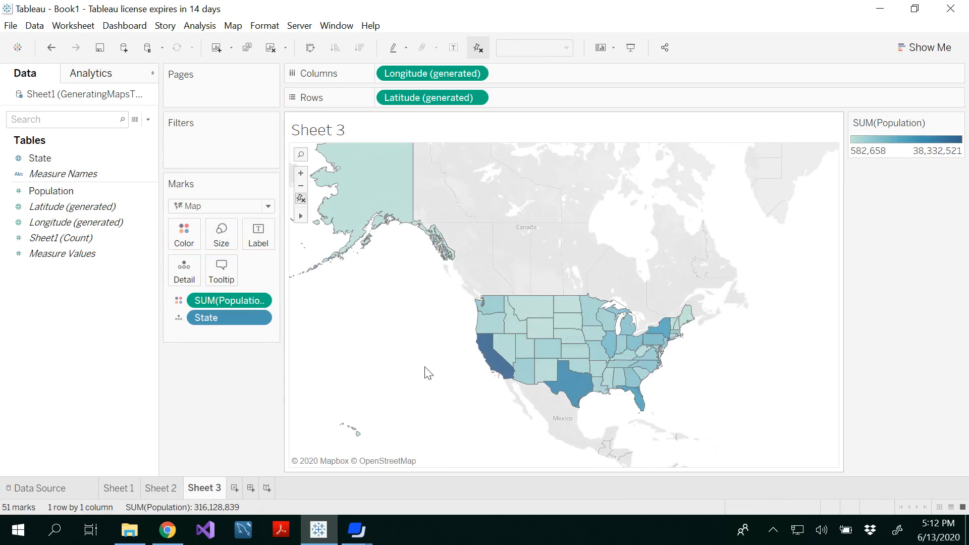
{"action": "mouse_move", "coordinate": [854, 144]}
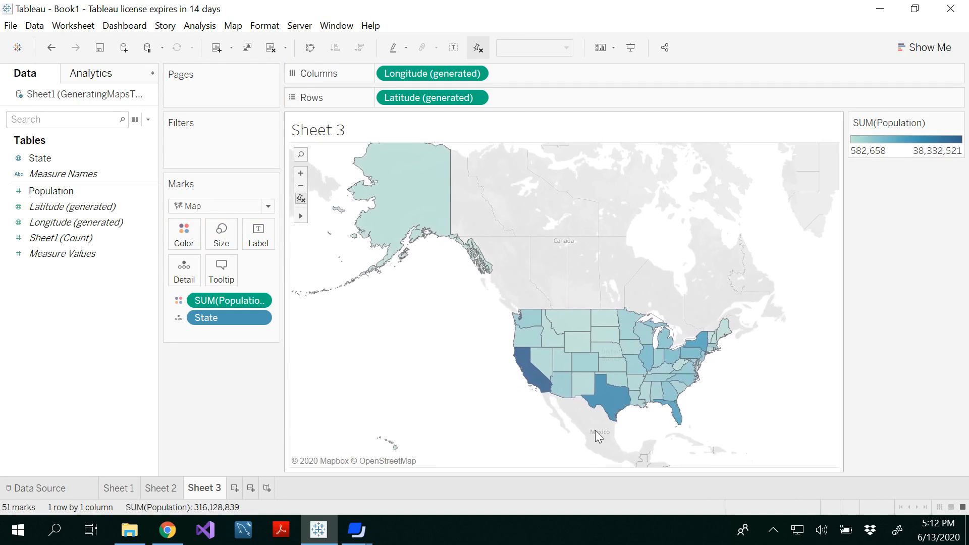
{"action": "left_click", "coordinate": [184, 234]}
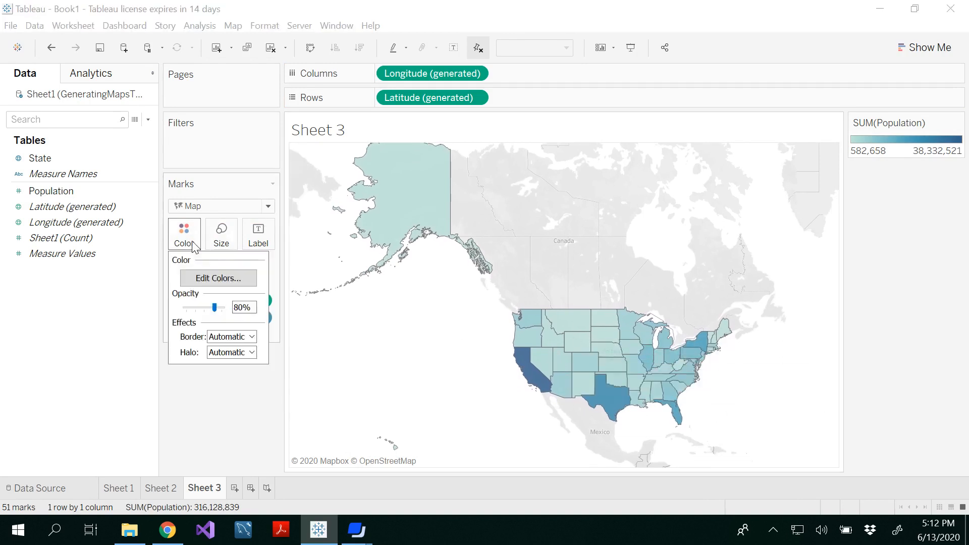
{"action": "left_click", "coordinate": [218, 279]}
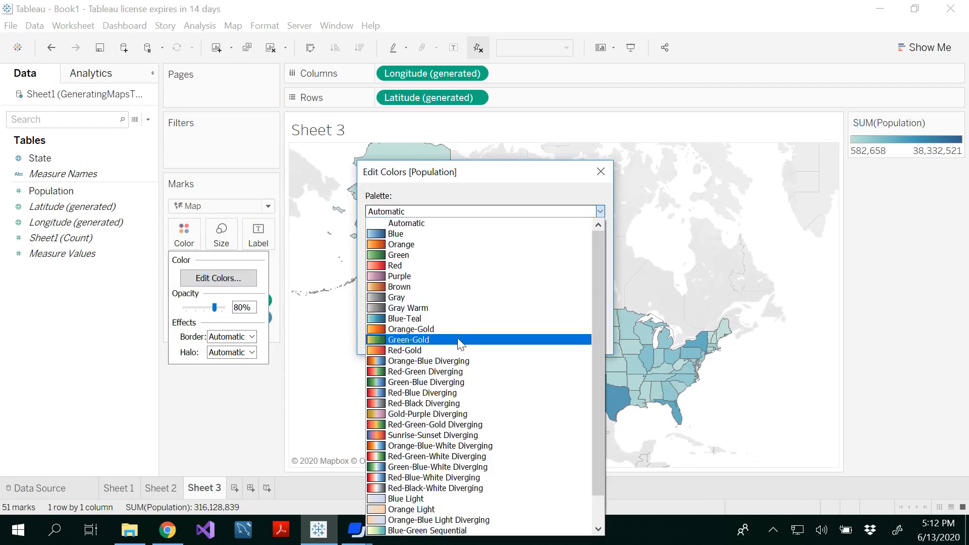
Step: Apply the Red-Gold palette to the population shading
{"action": "left_click", "coordinate": [404, 350]}
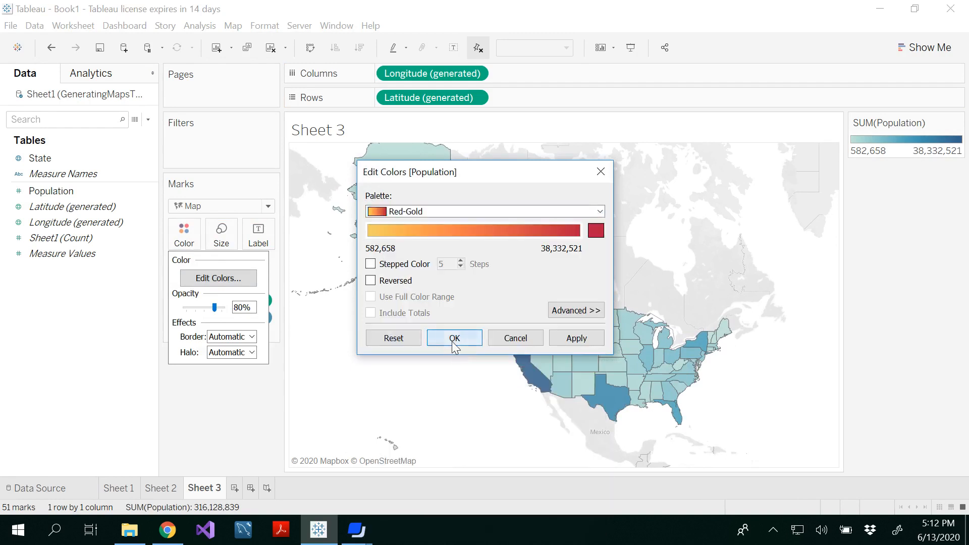
{"action": "left_click", "coordinate": [454, 337]}
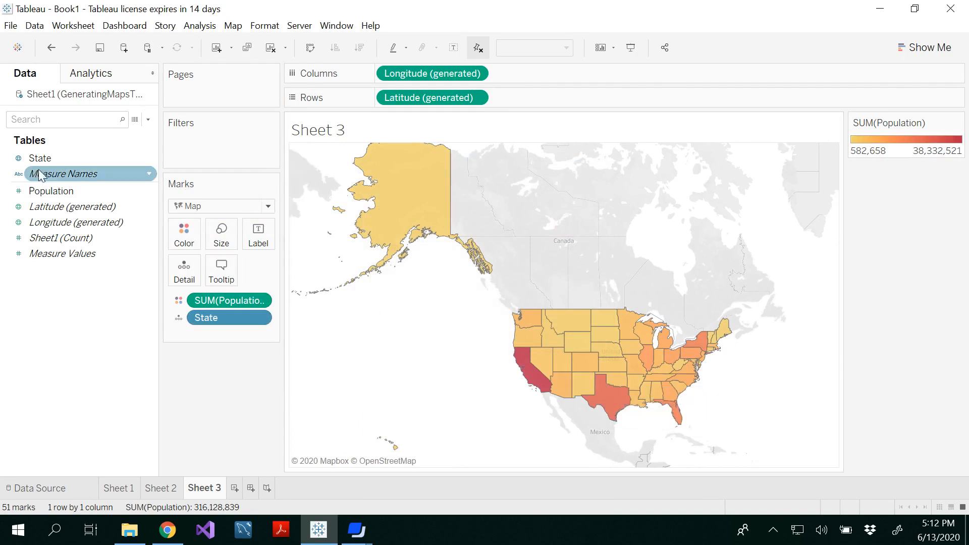
{"action": "left_click", "coordinate": [51, 191]}
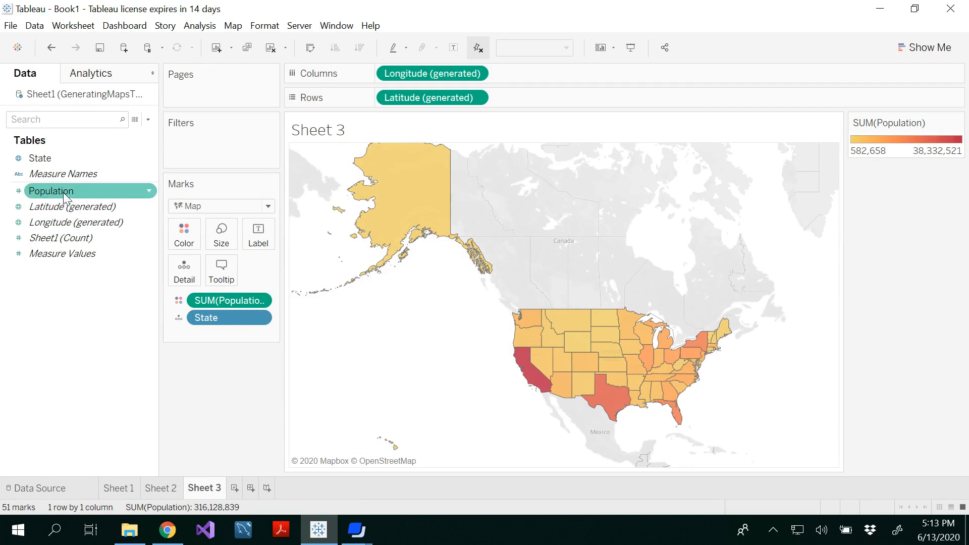
{"action": "left_click_drag", "start_coordinate": [50, 190], "coordinate": [142, 272]}
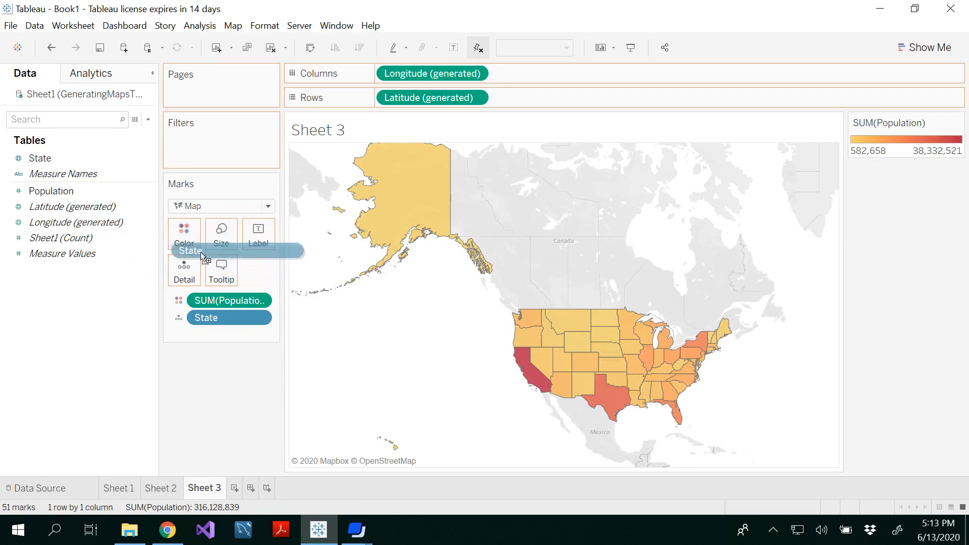
{"action": "left_click_drag", "start_coordinate": [201, 257], "coordinate": [259, 234]}
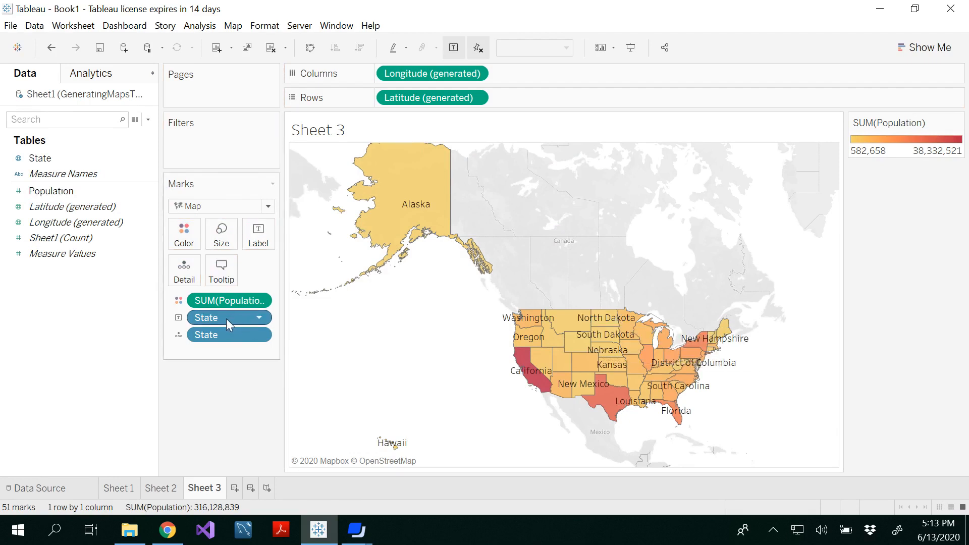
{"action": "left_click_drag", "start_coordinate": [229, 317], "coordinate": [86, 303]}
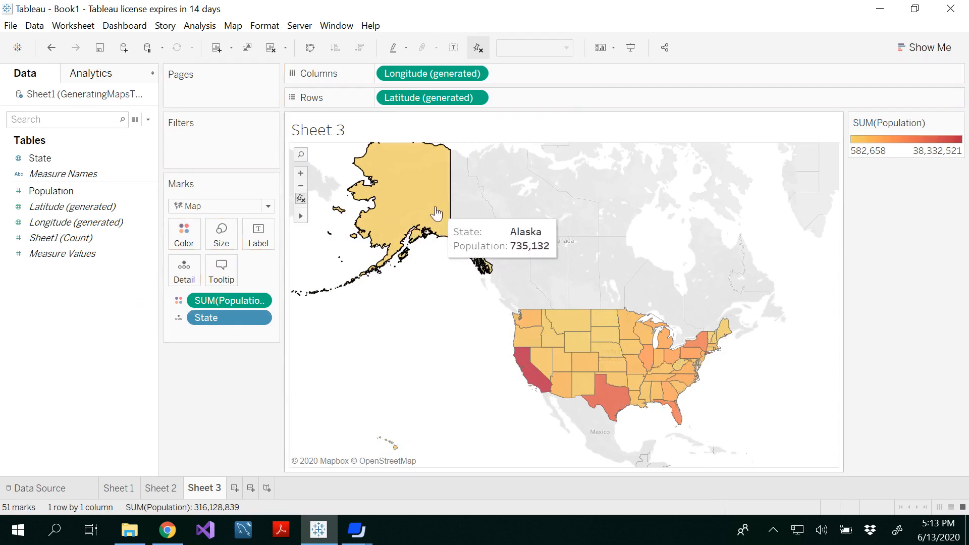
{"action": "mouse_move", "coordinate": [427, 195]}
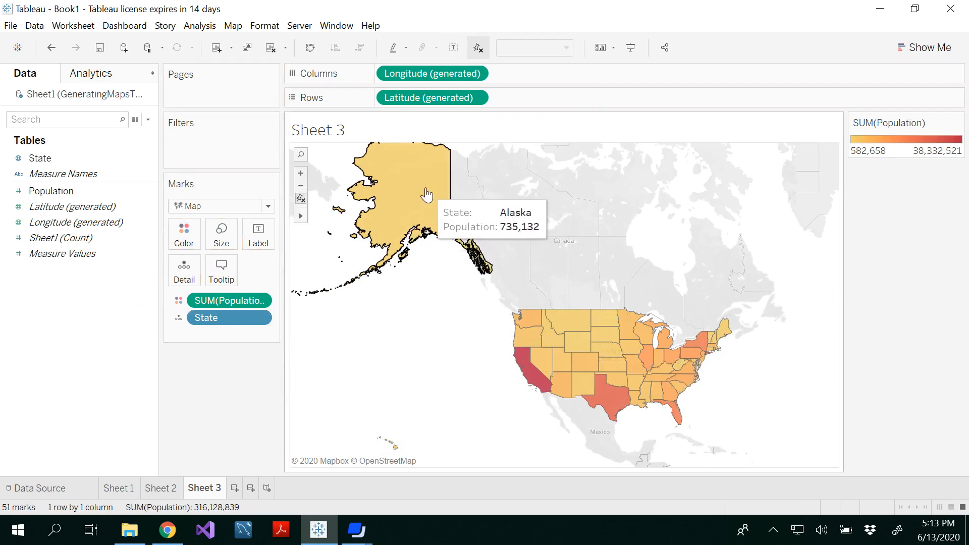
{"action": "mouse_move", "coordinate": [401, 188]}
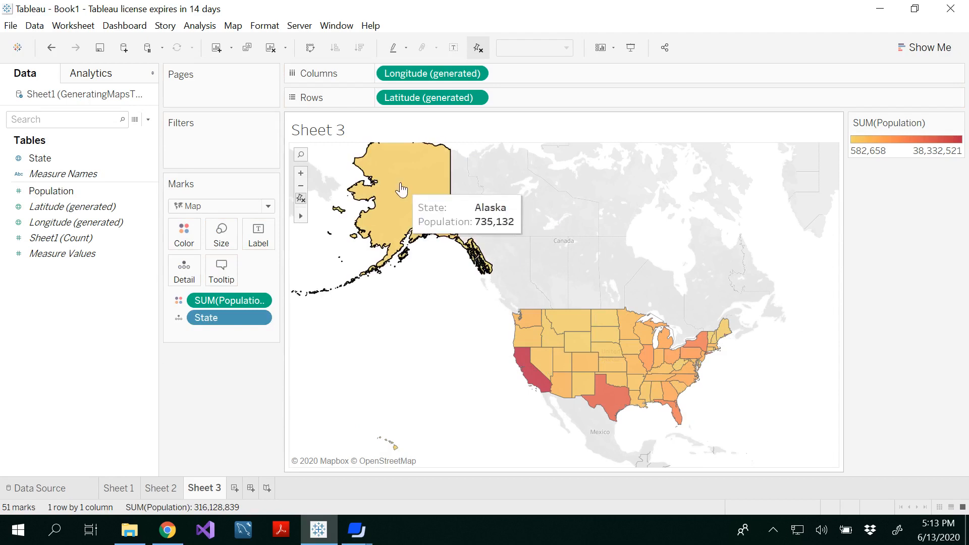
Step: Append 'in 2013' after <SUM(Population)> in the map tooltip
{"action": "left_click", "coordinate": [221, 268]}
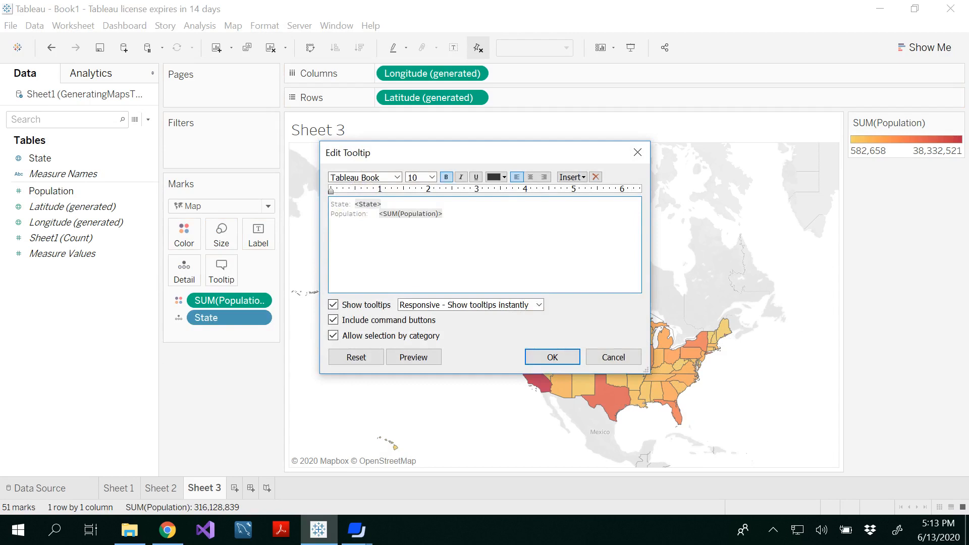
{"action": "type", "text": "in 2013"}
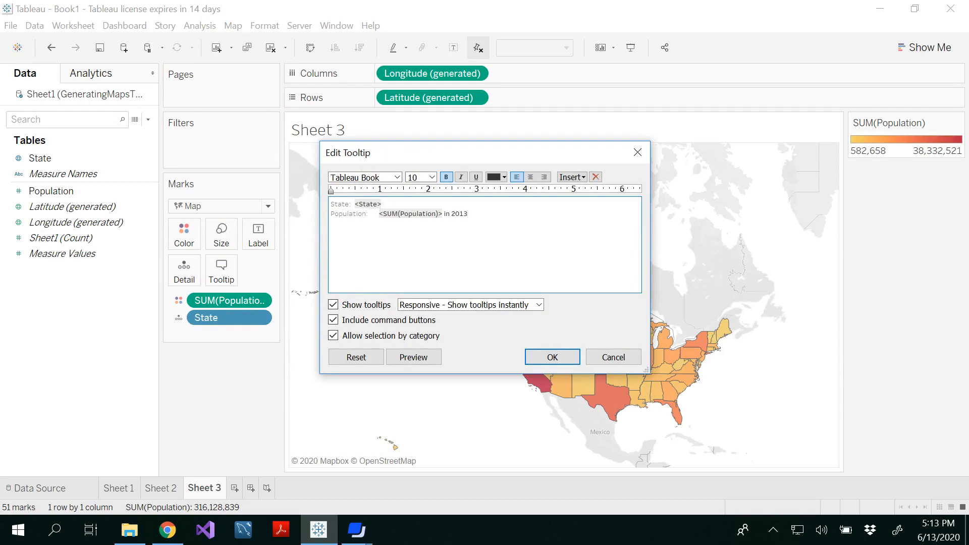
{"action": "left_click", "coordinate": [552, 357]}
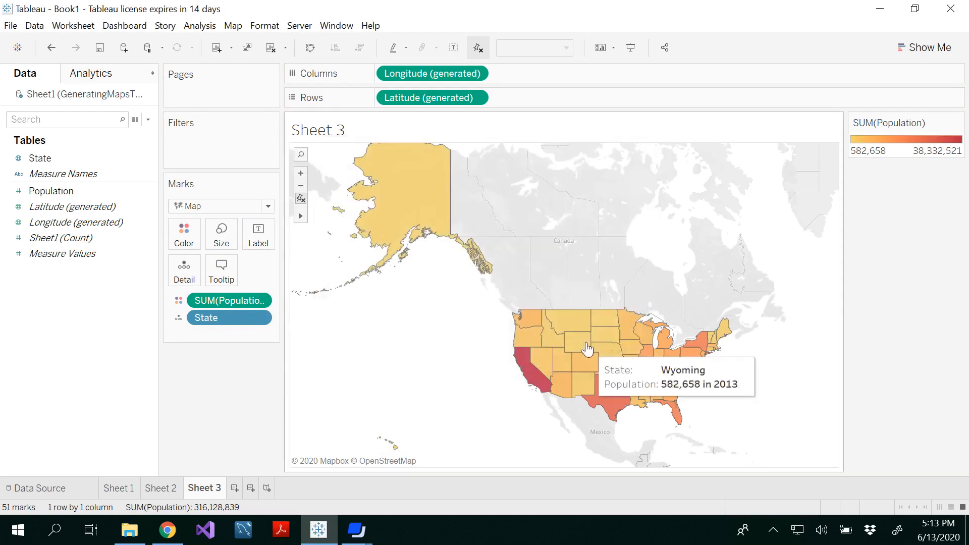
{"action": "mouse_move", "coordinate": [641, 337]}
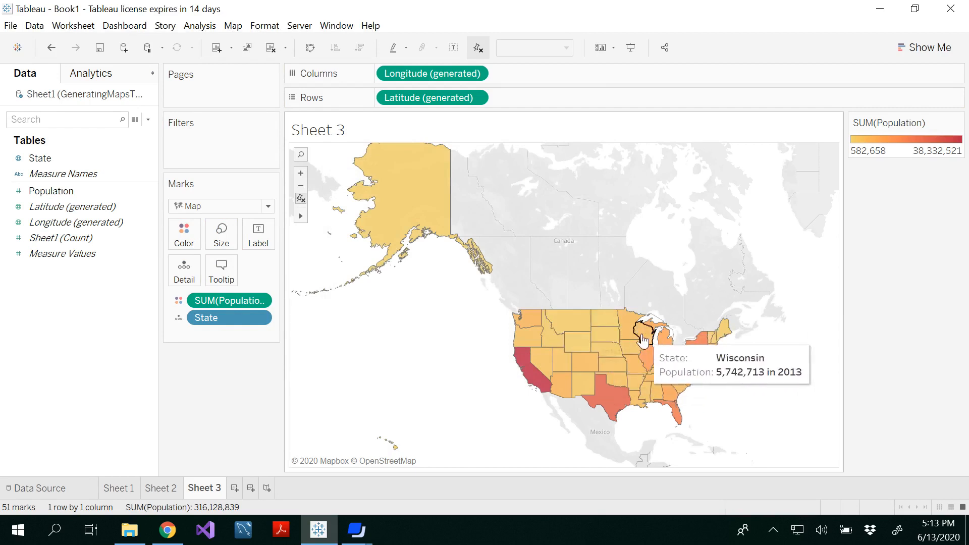
{"action": "mouse_move", "coordinate": [579, 335]}
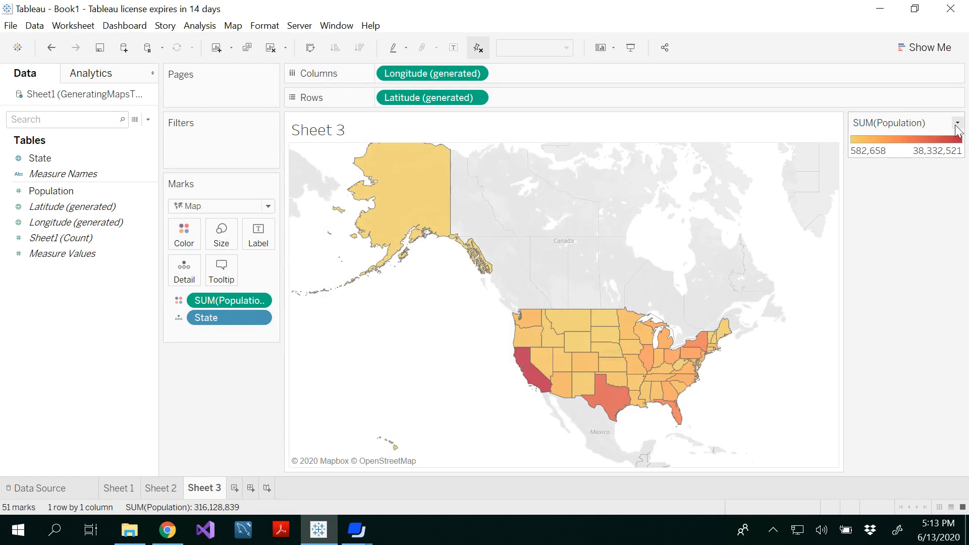
{"action": "left_click", "coordinate": [958, 123]}
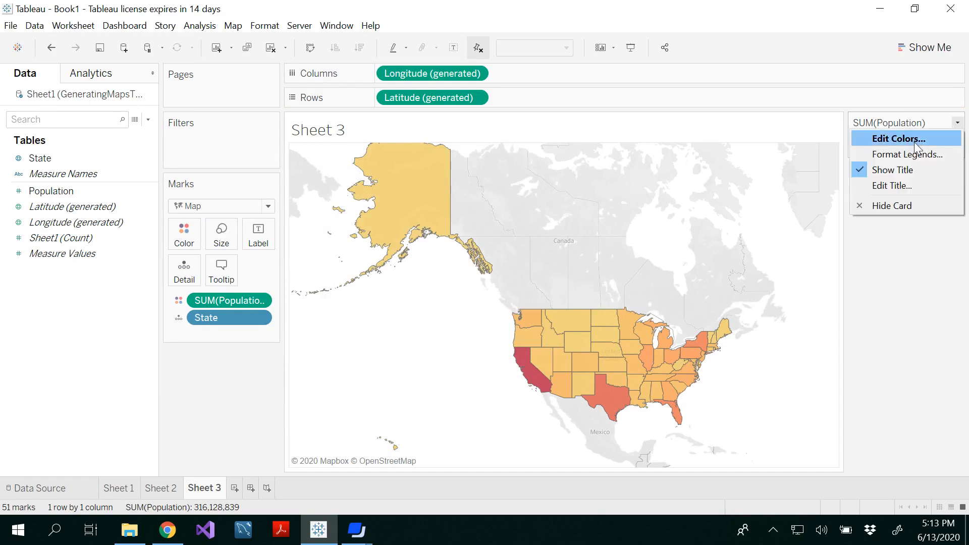
{"action": "left_click", "coordinate": [899, 138]}
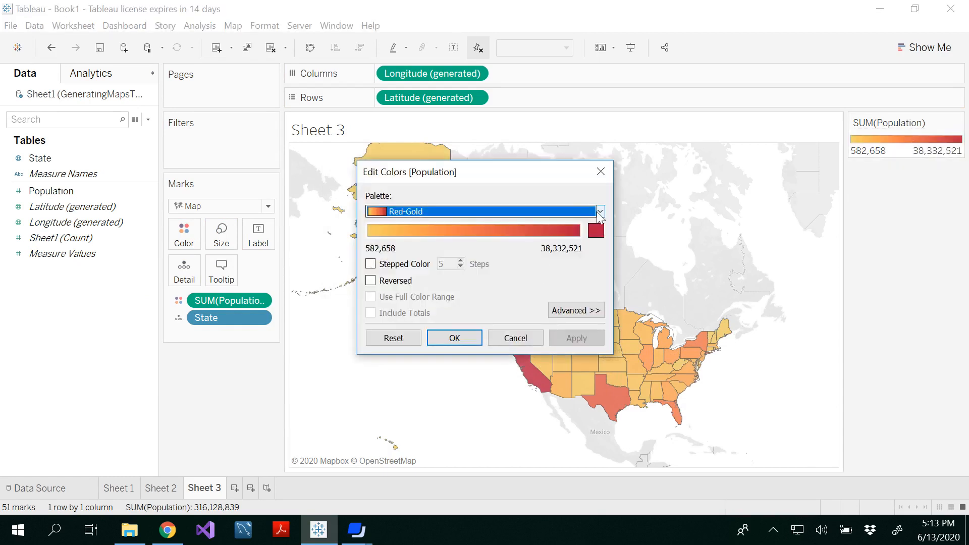
{"action": "left_click", "coordinate": [600, 211]}
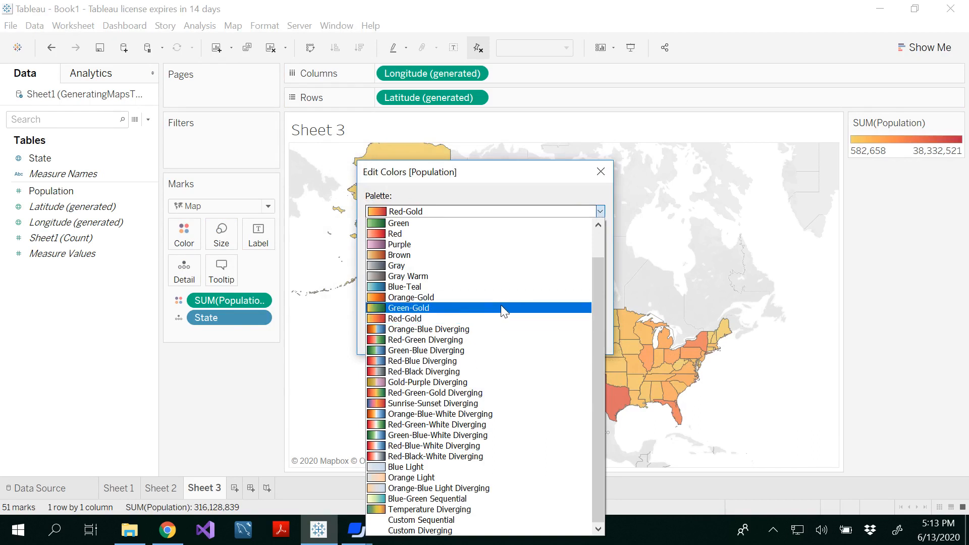
{"action": "left_click", "coordinate": [425, 211]}
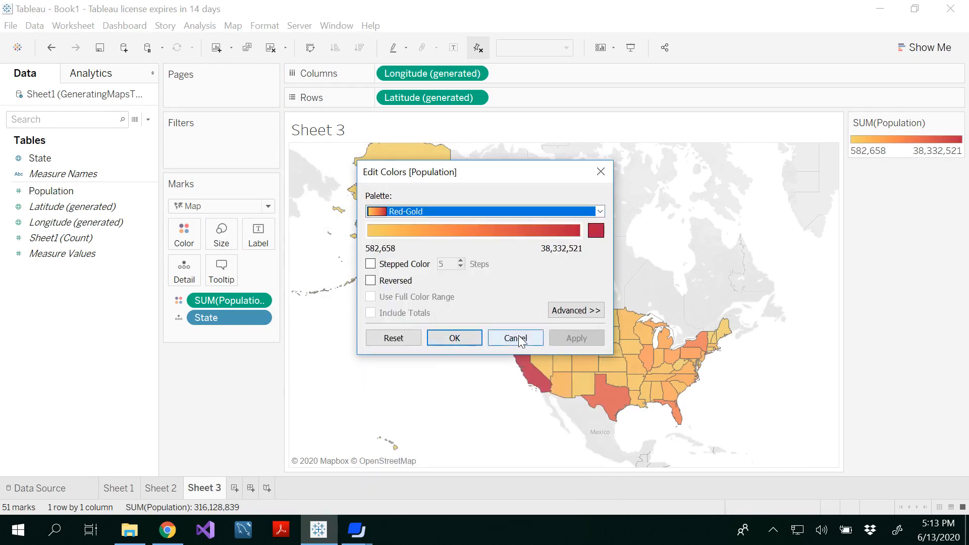
{"action": "left_click", "coordinate": [515, 337]}
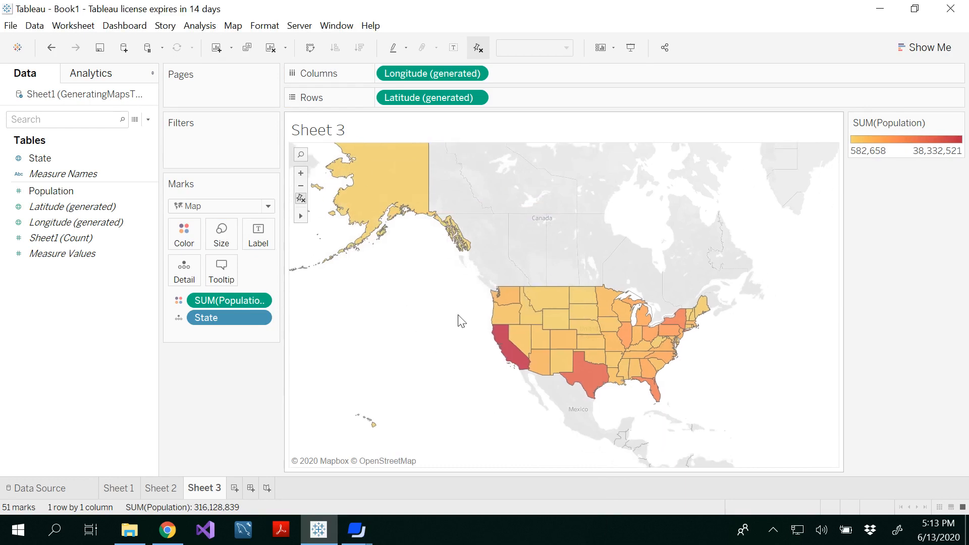
{"action": "mouse_move", "coordinate": [537, 336]}
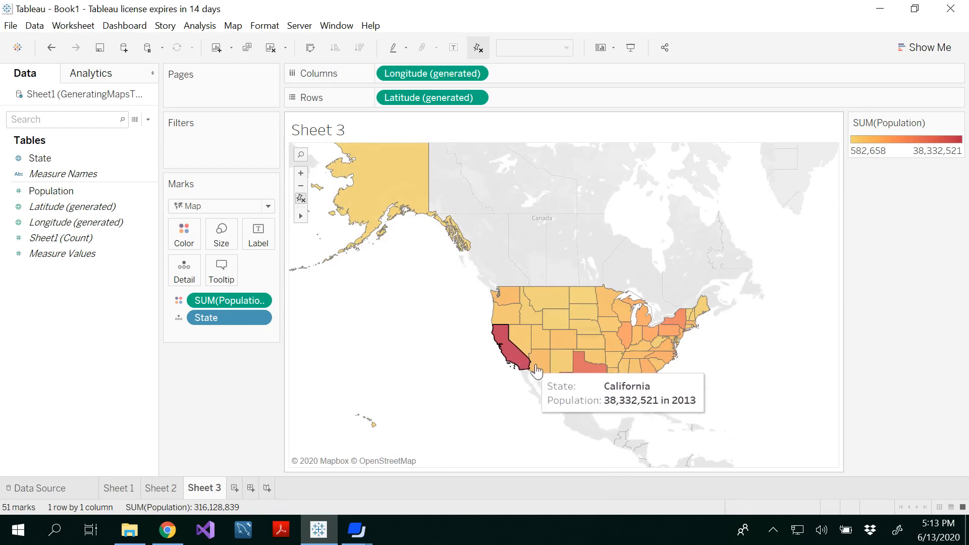
{"action": "mouse_move", "coordinate": [402, 282]}
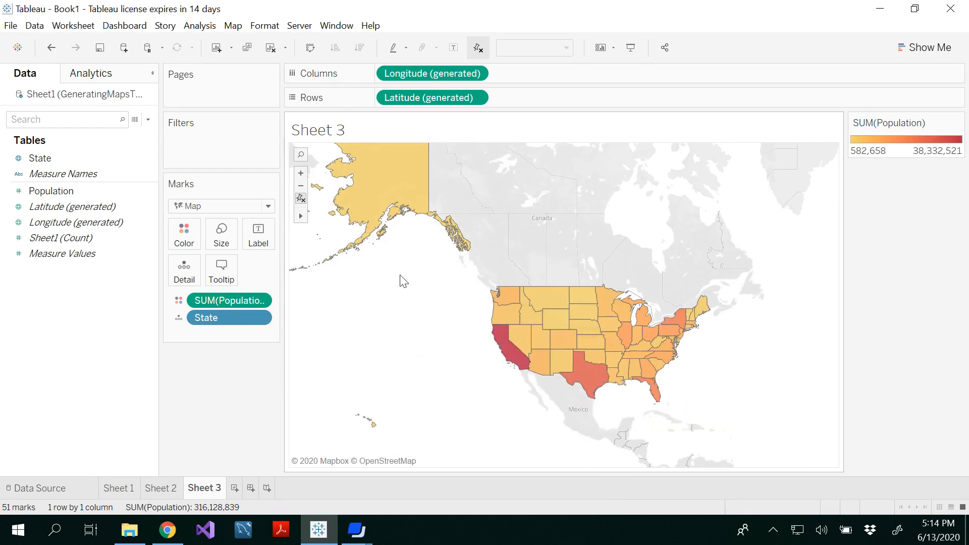
{"action": "mouse_move", "coordinate": [413, 280]}
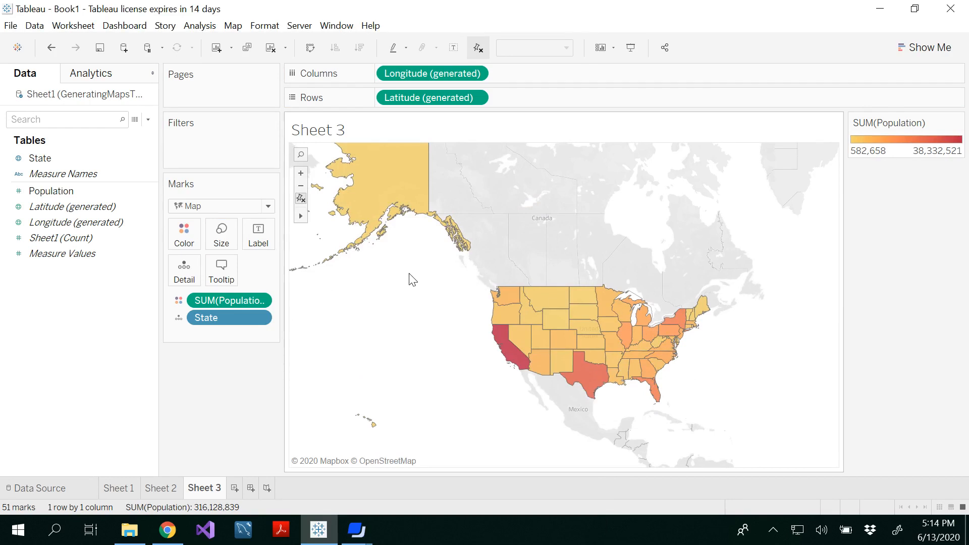
{"action": "mouse_move", "coordinate": [697, 255]}
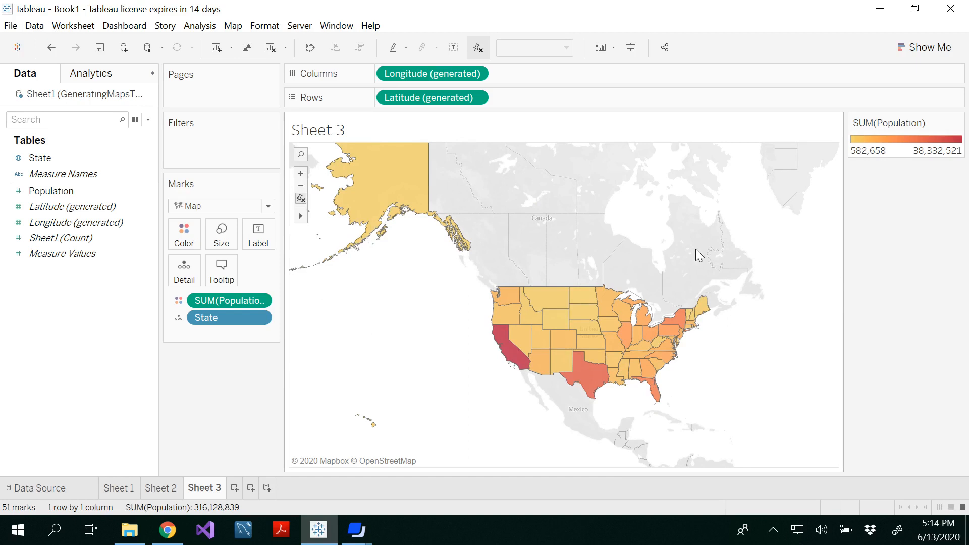
{"action": "mouse_move", "coordinate": [416, 292]}
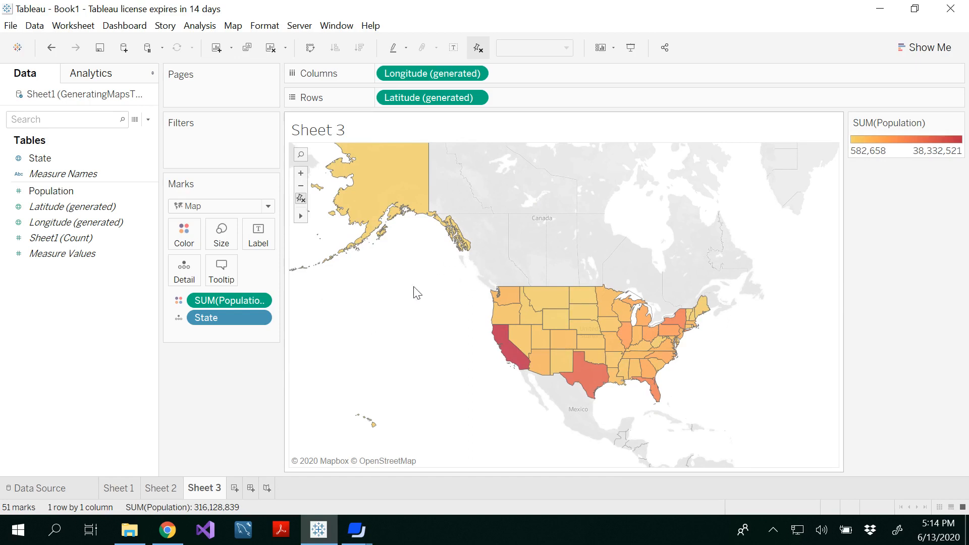
{"action": "mouse_move", "coordinate": [354, 228]}
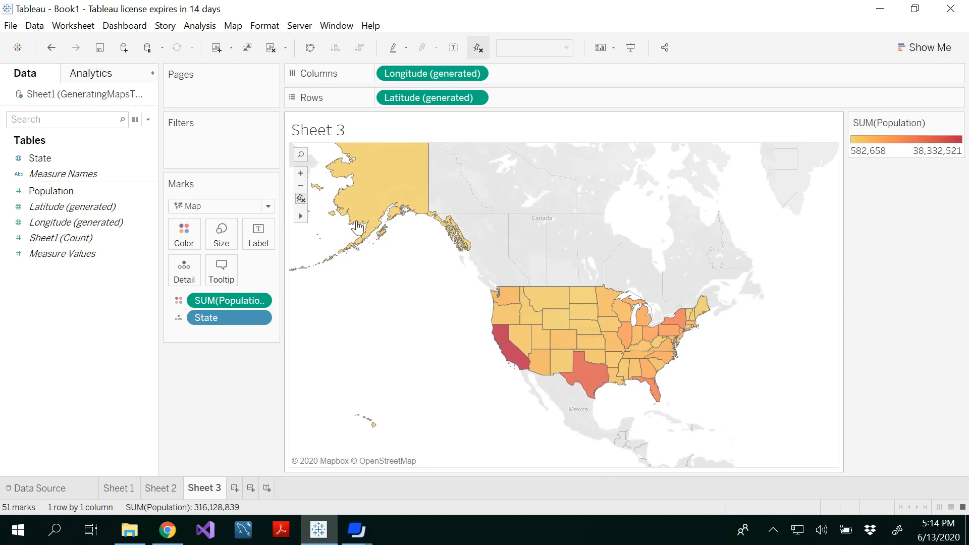
{"action": "left_click", "coordinate": [119, 487]}
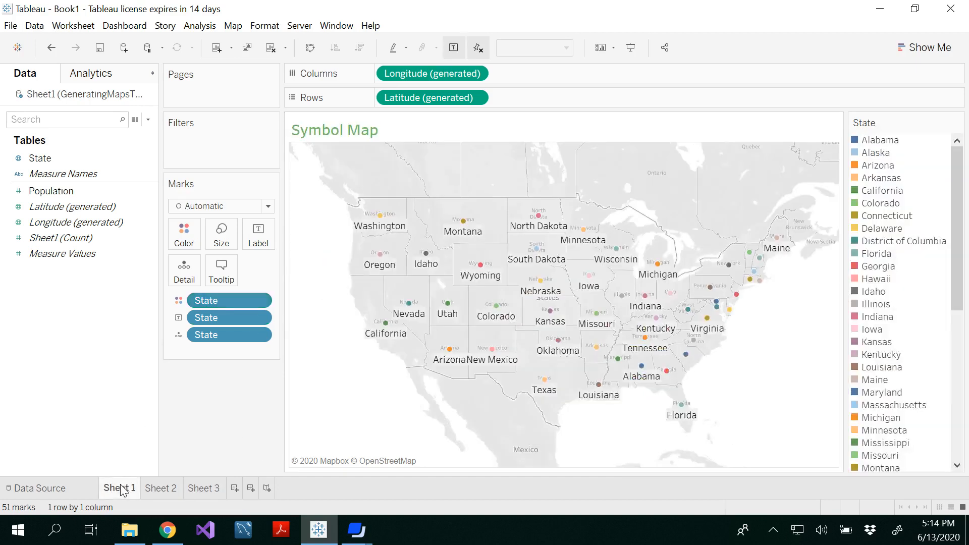
{"action": "left_click", "coordinate": [161, 488]}
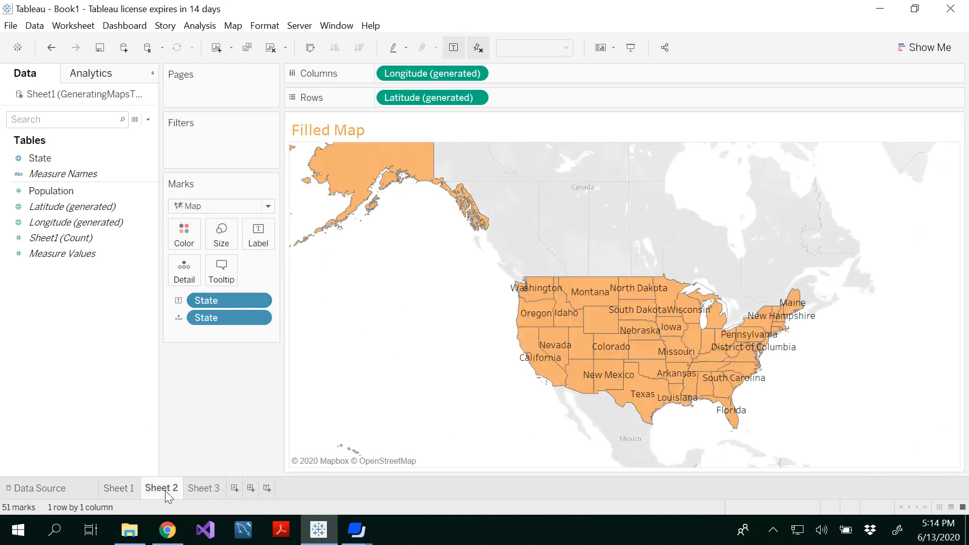
{"action": "left_click", "coordinate": [204, 488]}
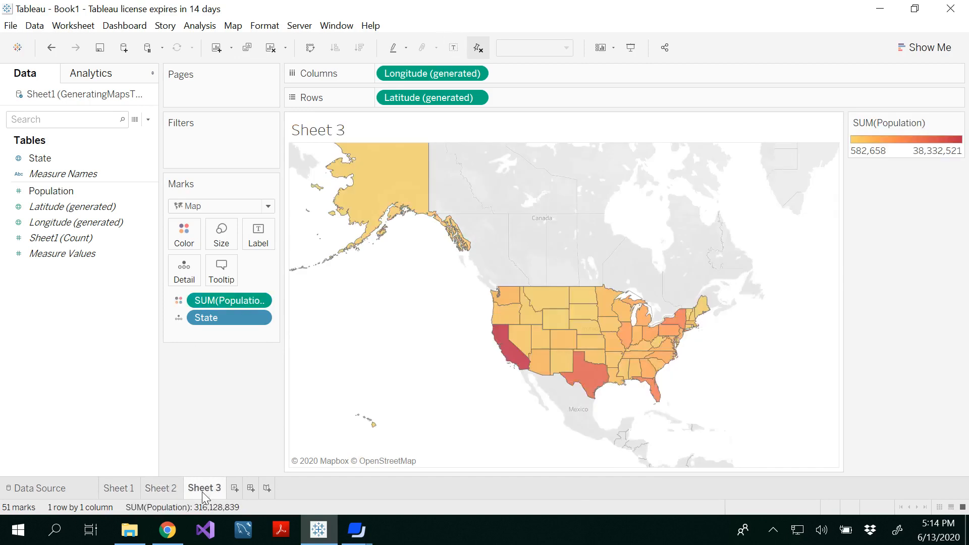
{"action": "mouse_move", "coordinate": [465, 153]}
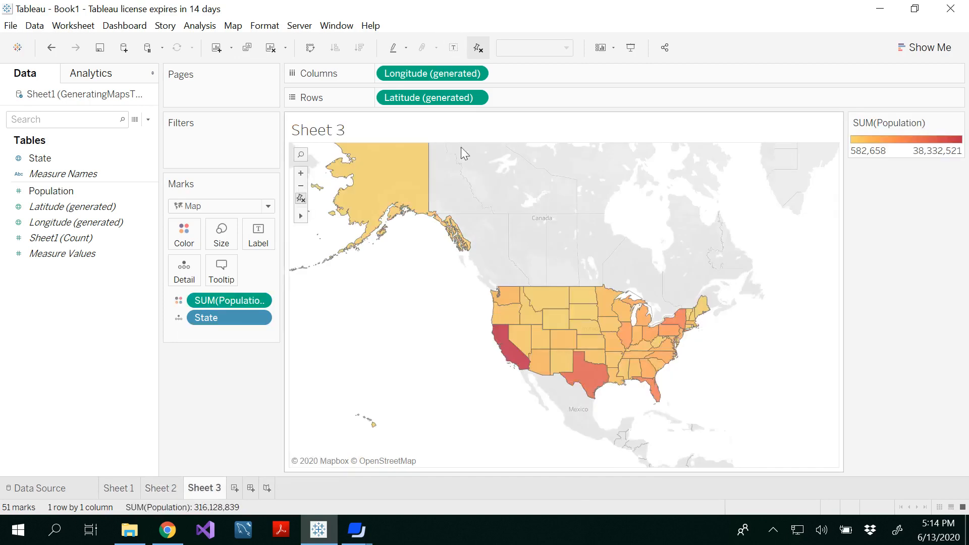
Step: Replace Sheet 3's <Sheet Name> title with 'Choropleth'
{"action": "double_click", "coordinate": [317, 130]}
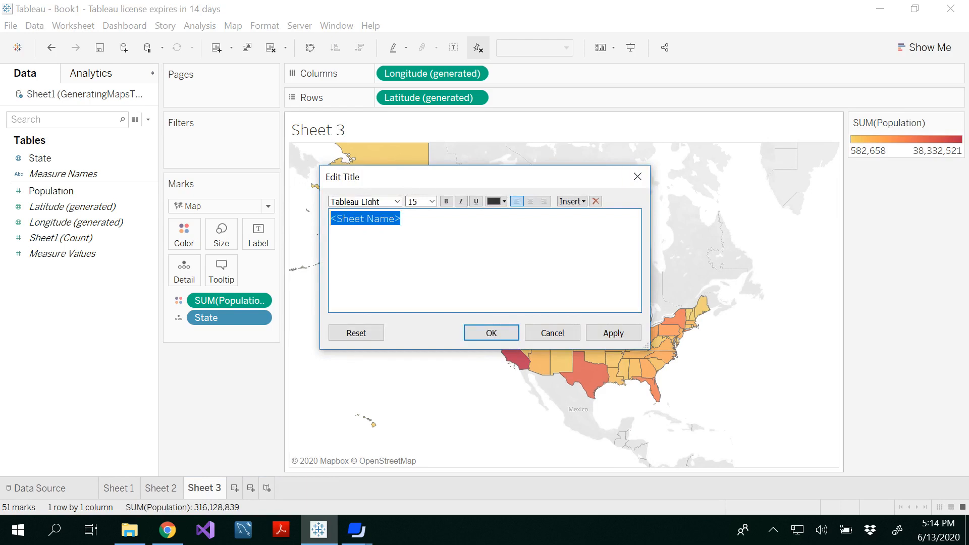
{"action": "type", "text": "Chorople"}
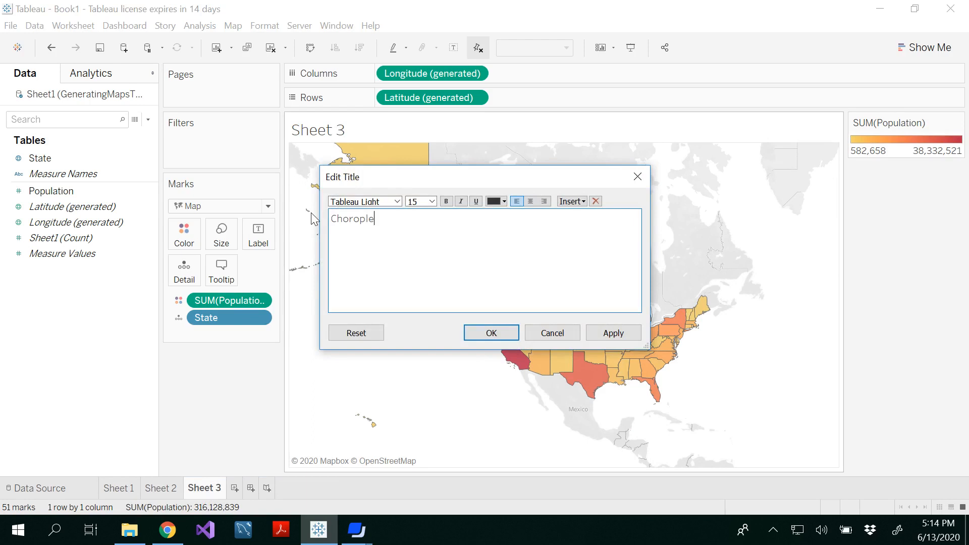
{"action": "type", "text": "th"}
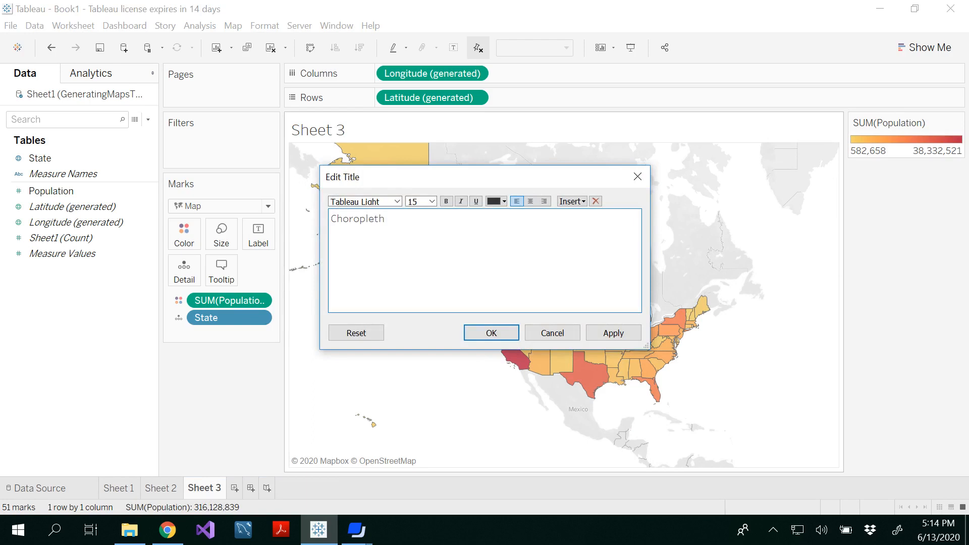
{"action": "left_click", "coordinate": [491, 333]}
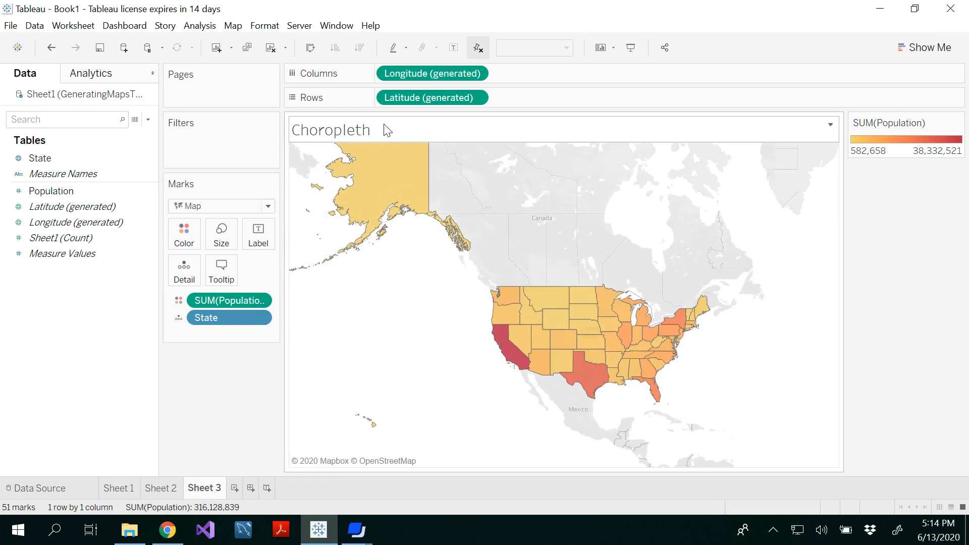
{"action": "left_click", "coordinate": [10, 26]}
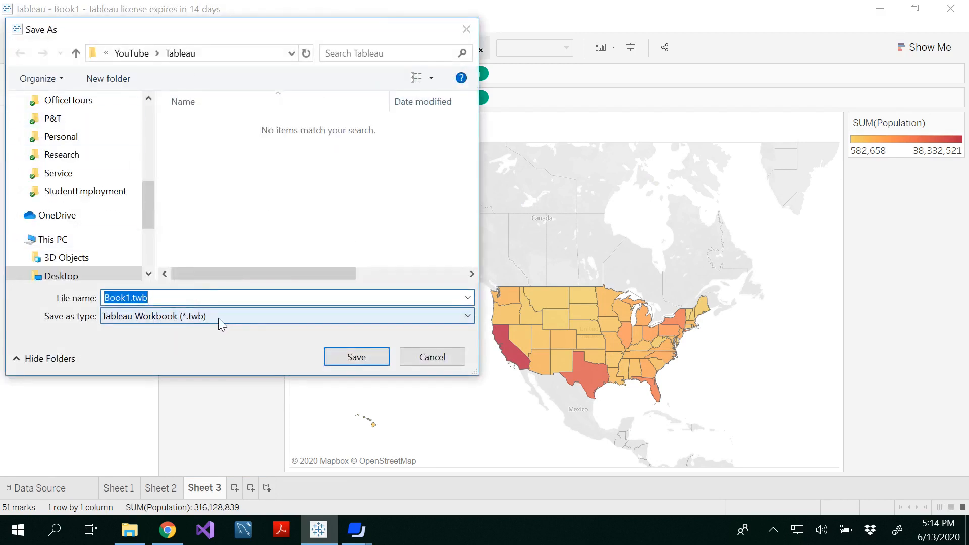
Step: Set the save type to Tableau Packaged Workbook (*.twbx) and name it Maps
{"action": "left_click", "coordinate": [286, 317]}
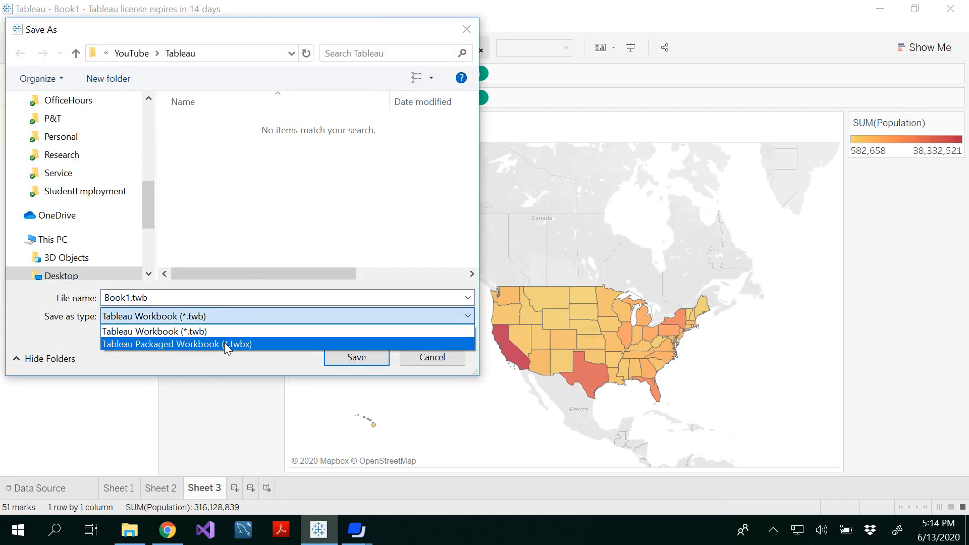
{"action": "left_click", "coordinate": [176, 344]}
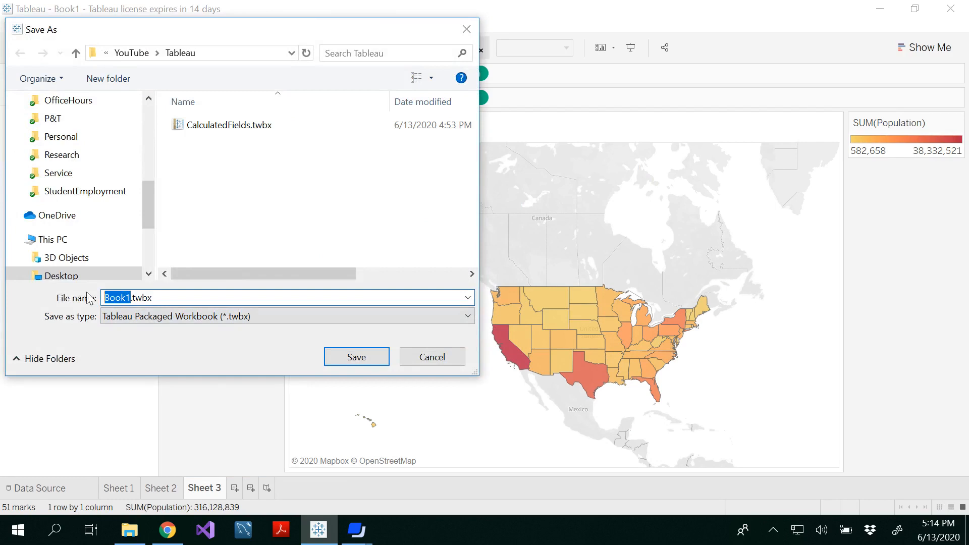
{"action": "type", "text": "Maps"}
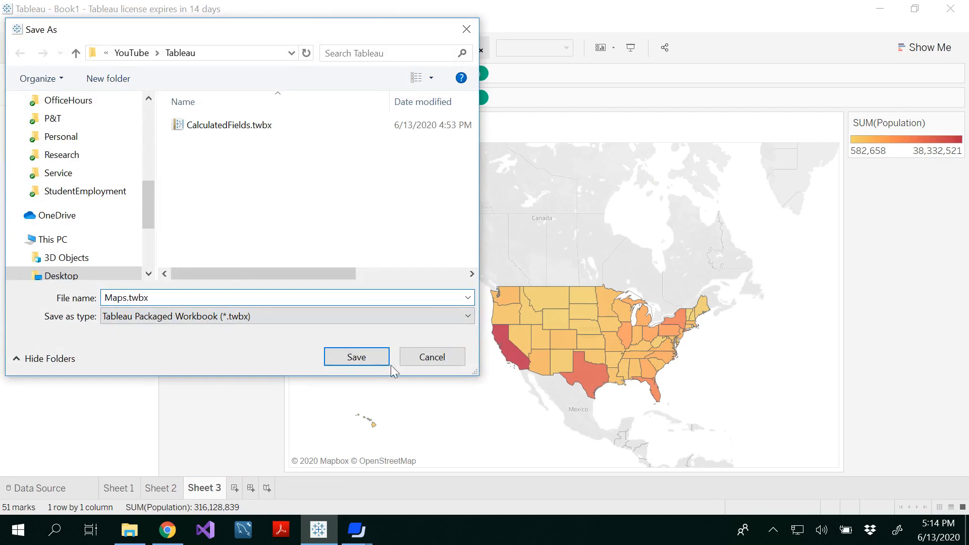